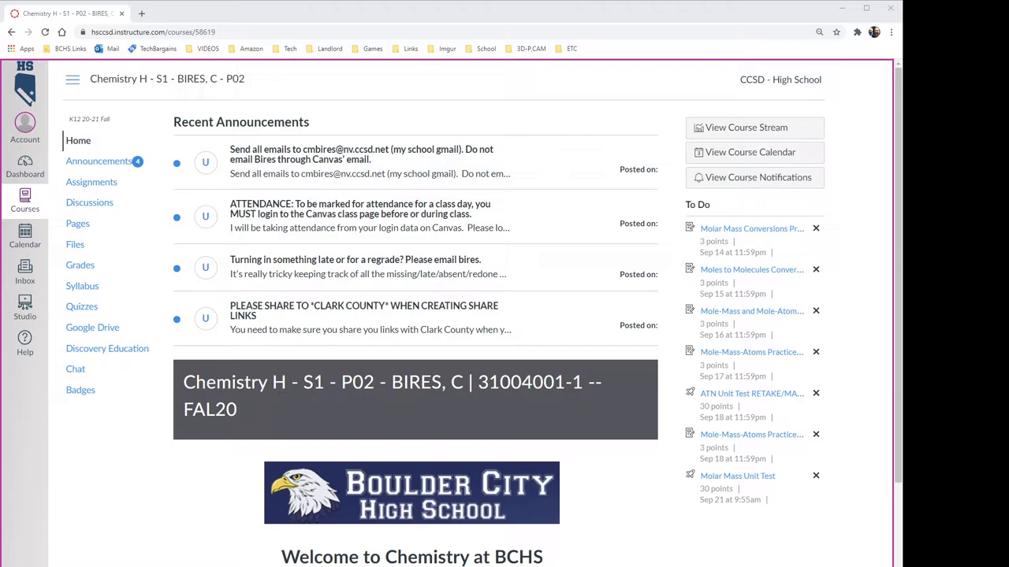
pyautogui.moveTo(92, 182)
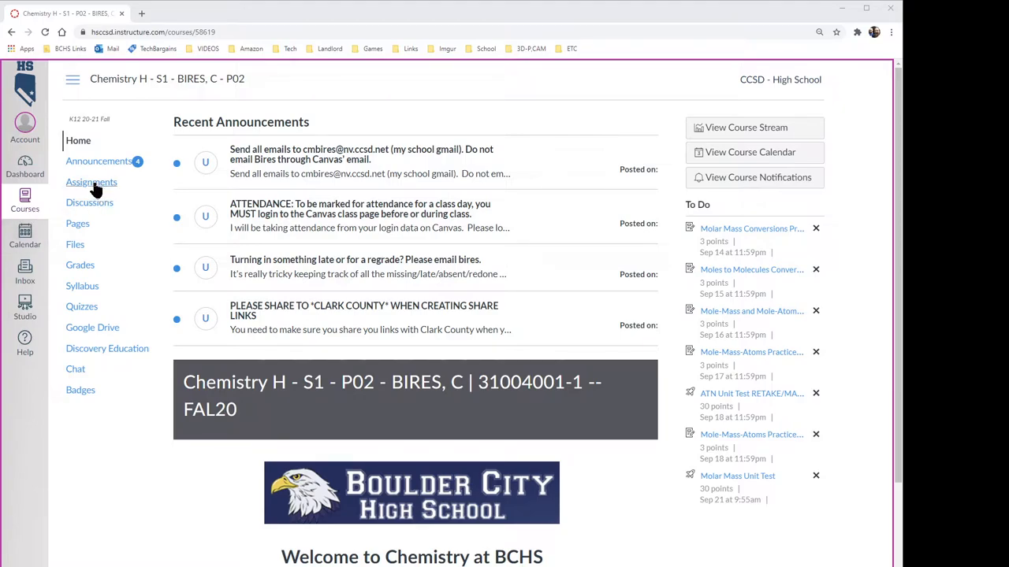
# Open Ion Configurations from the Assignments list and preview its attached worksheet PDF.
pyautogui.click(91, 182)
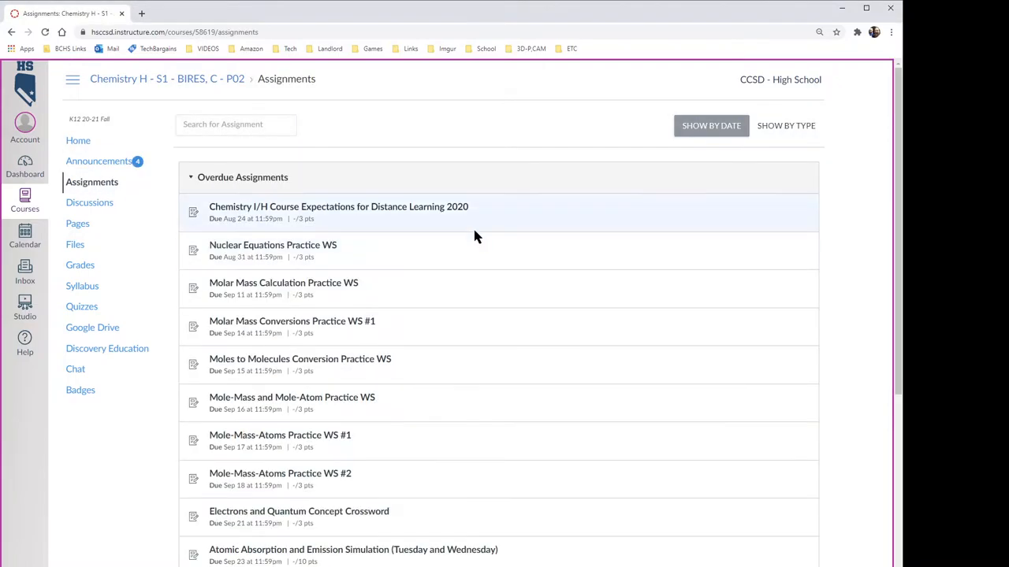
pyautogui.scroll(-3)
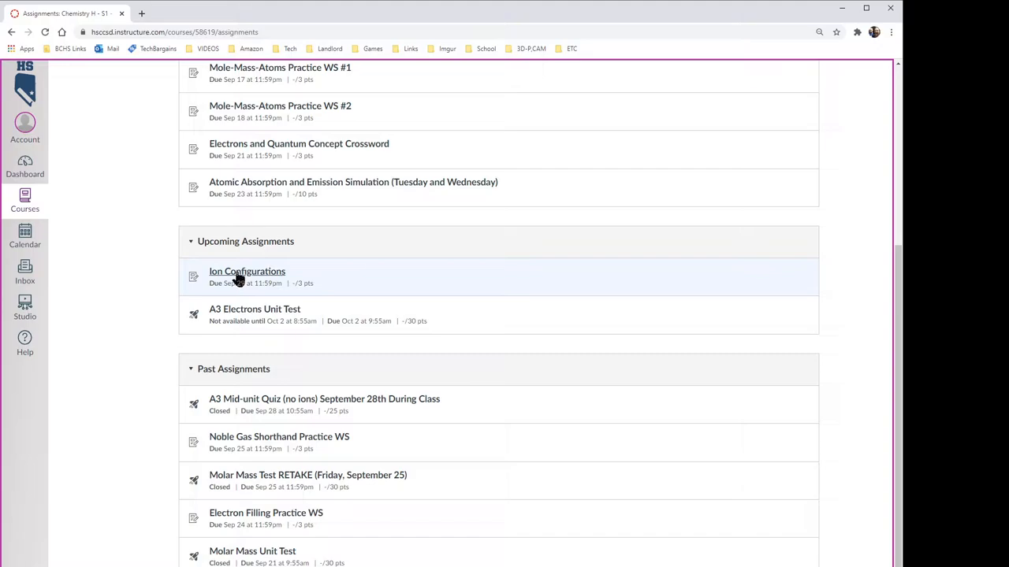
pyautogui.click(247, 271)
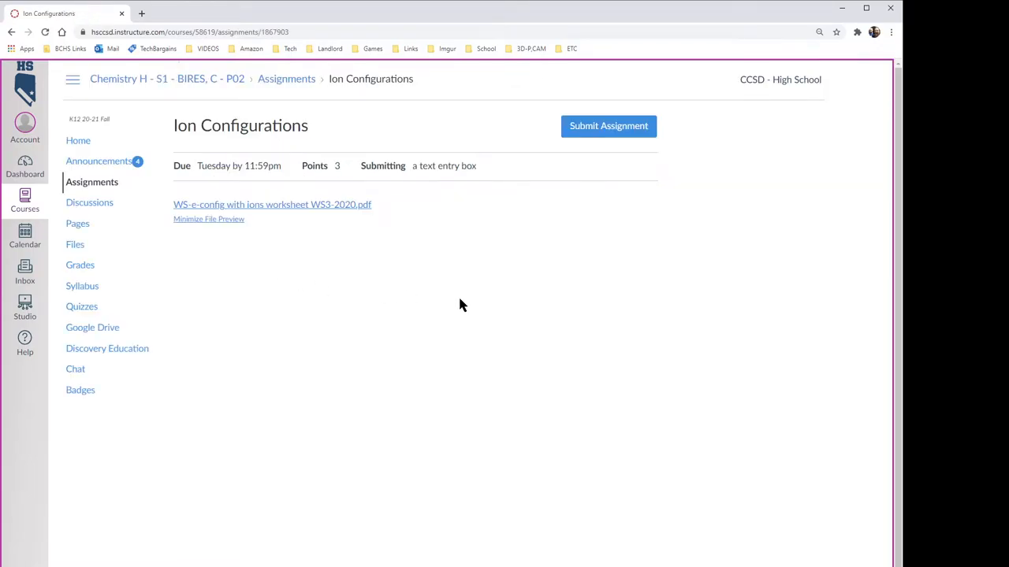
pyautogui.click(272, 204)
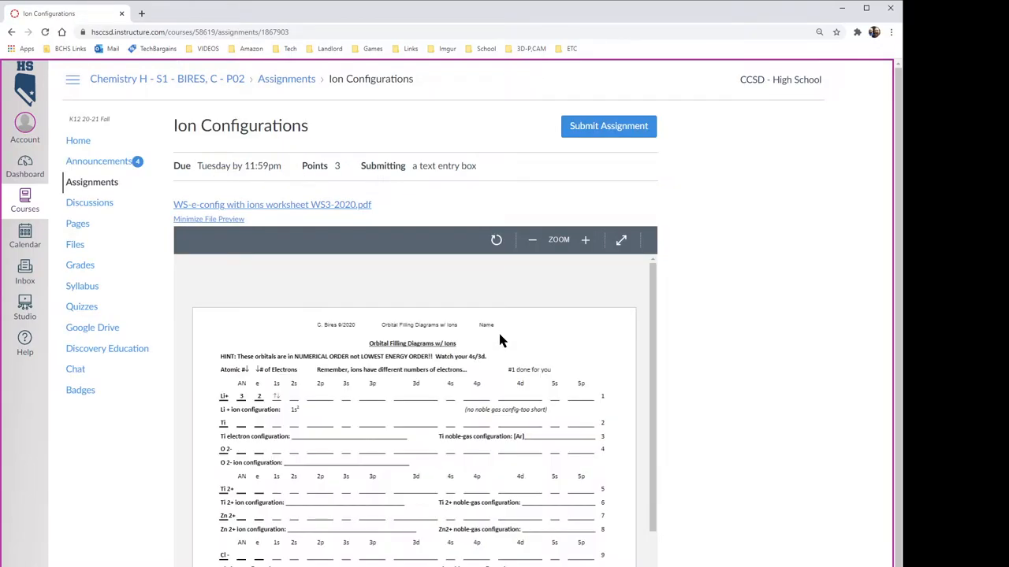
pyautogui.scroll(-3)
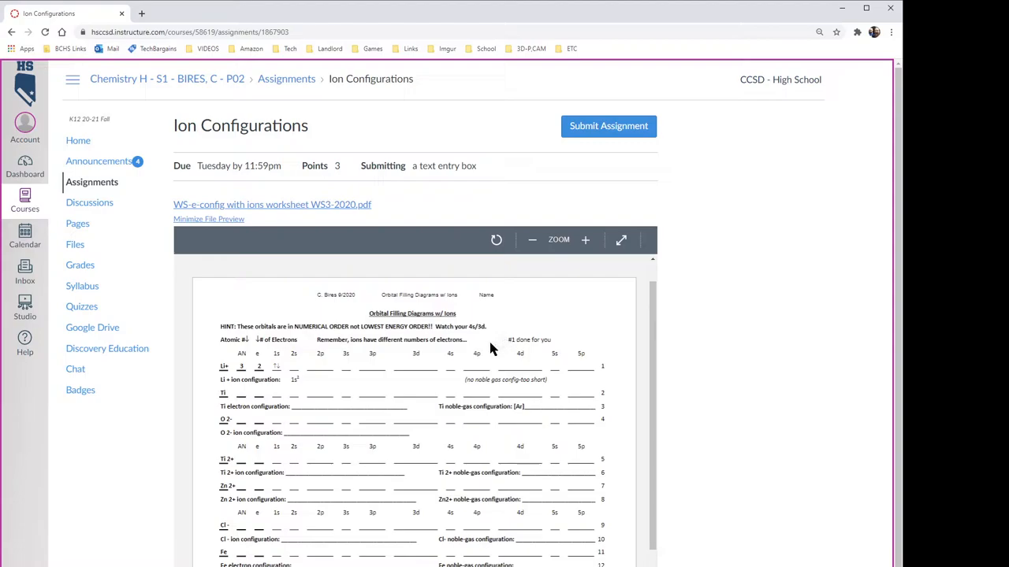
pyautogui.moveTo(280, 209)
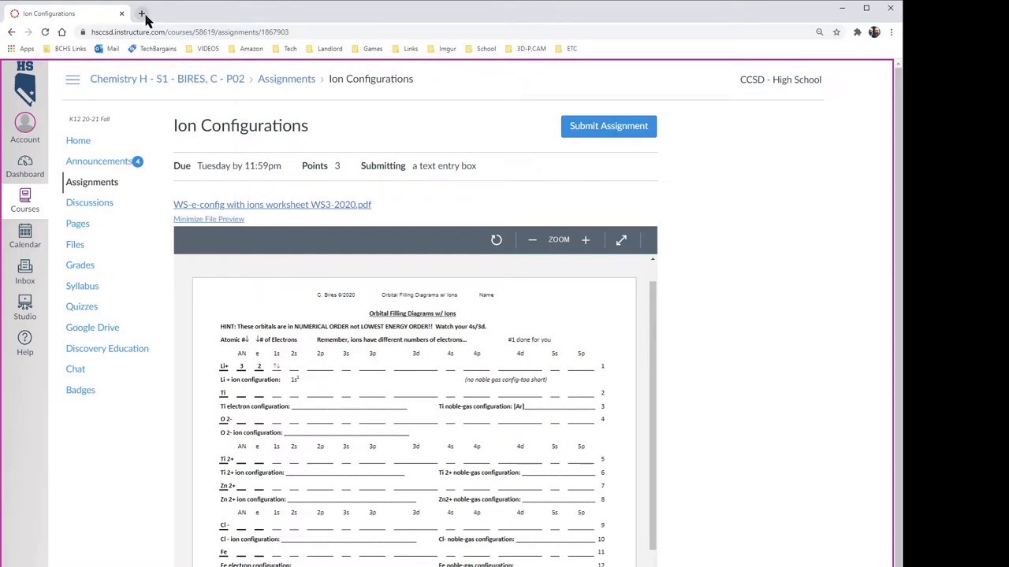
# Search Google for 'pdf escape' in a new tab and browse the results.
pyautogui.click(141, 14)
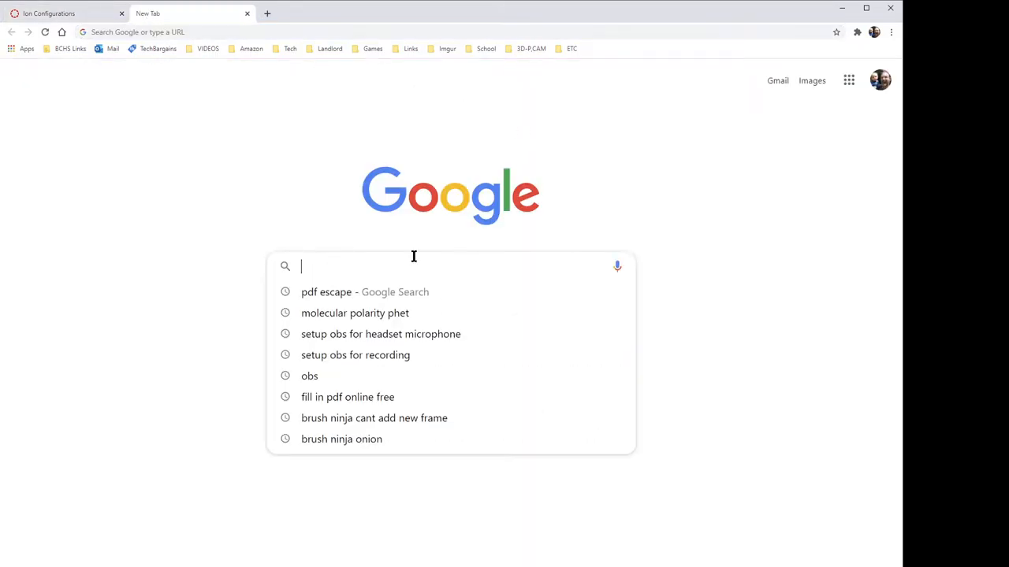
pyautogui.write('pdf escape')
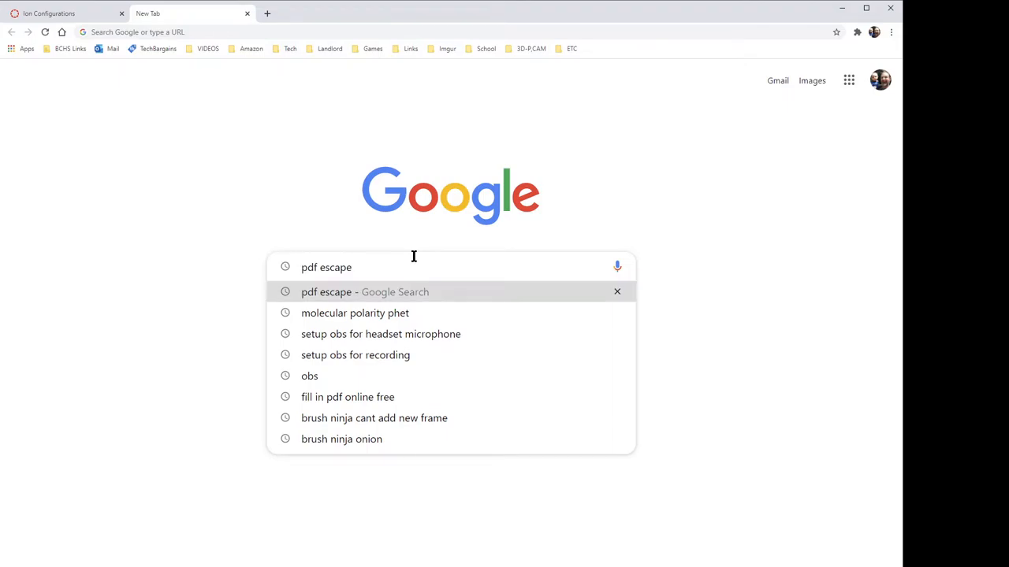
pyautogui.click(364, 292)
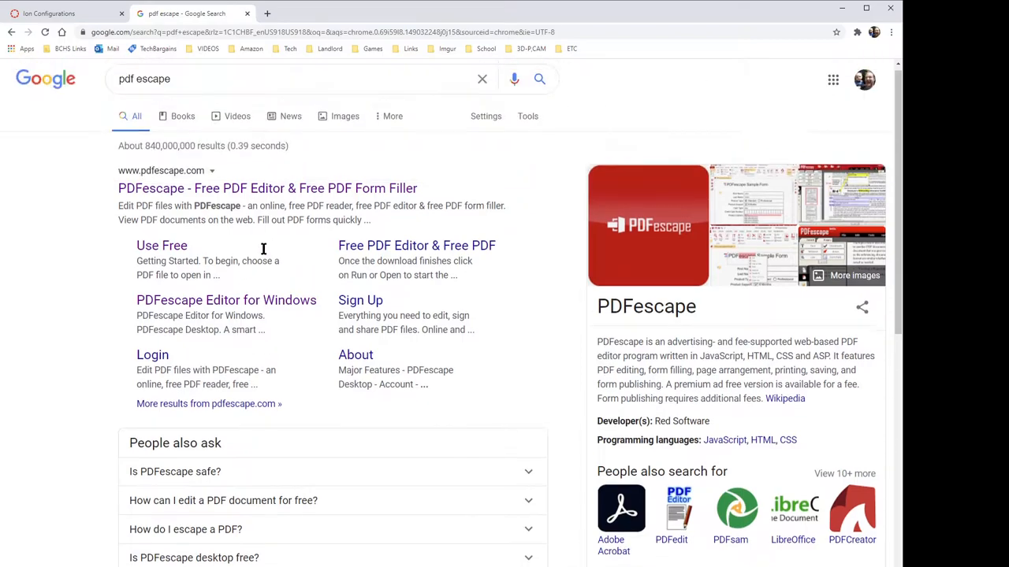
pyautogui.scroll(-3)
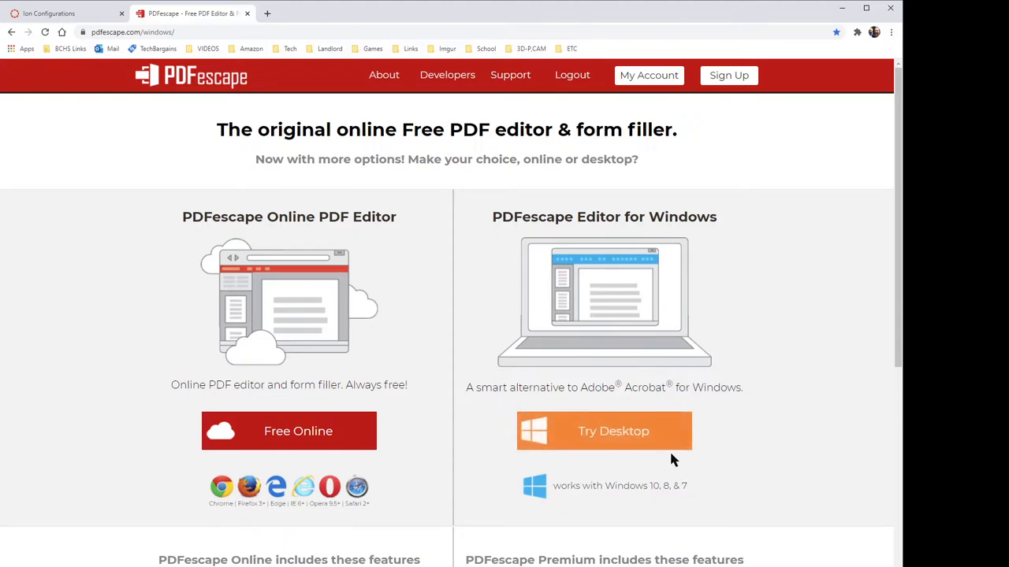
pyautogui.moveTo(441, 368)
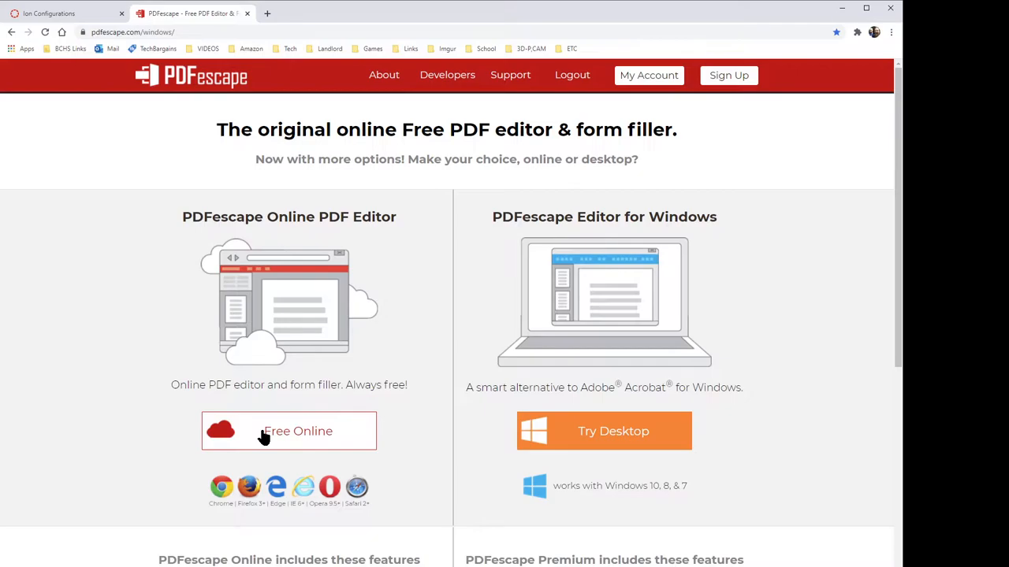
pyautogui.moveTo(311, 434)
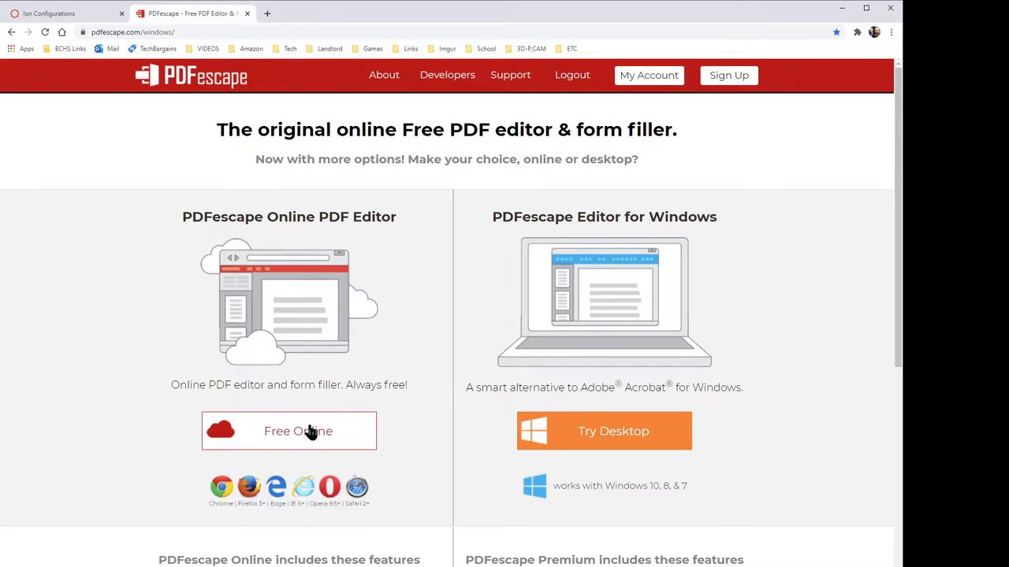
# Launch PDFescape's Free Online editor and upload the worksheet PDF.
pyautogui.click(289, 431)
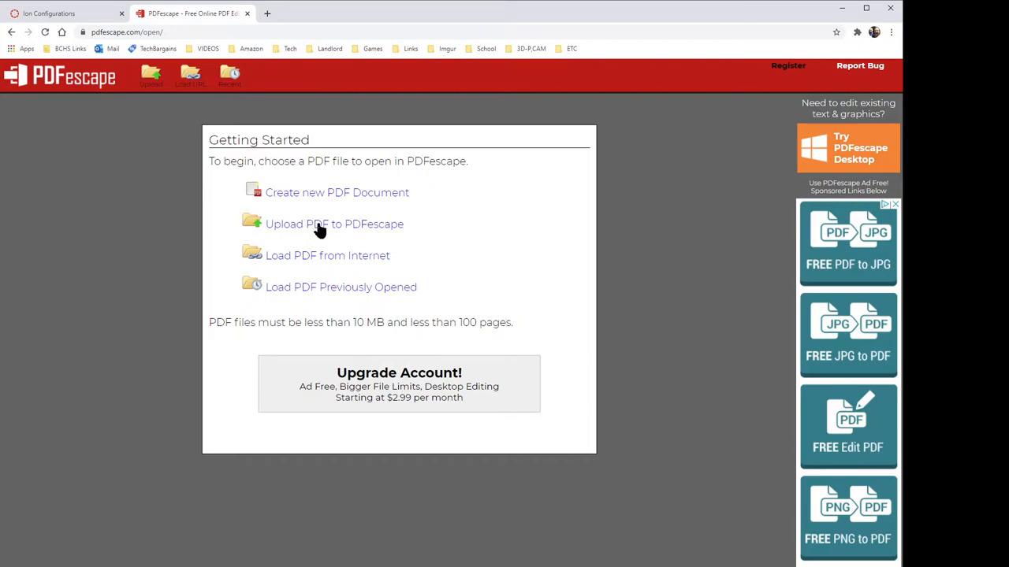
pyautogui.moveTo(329, 229)
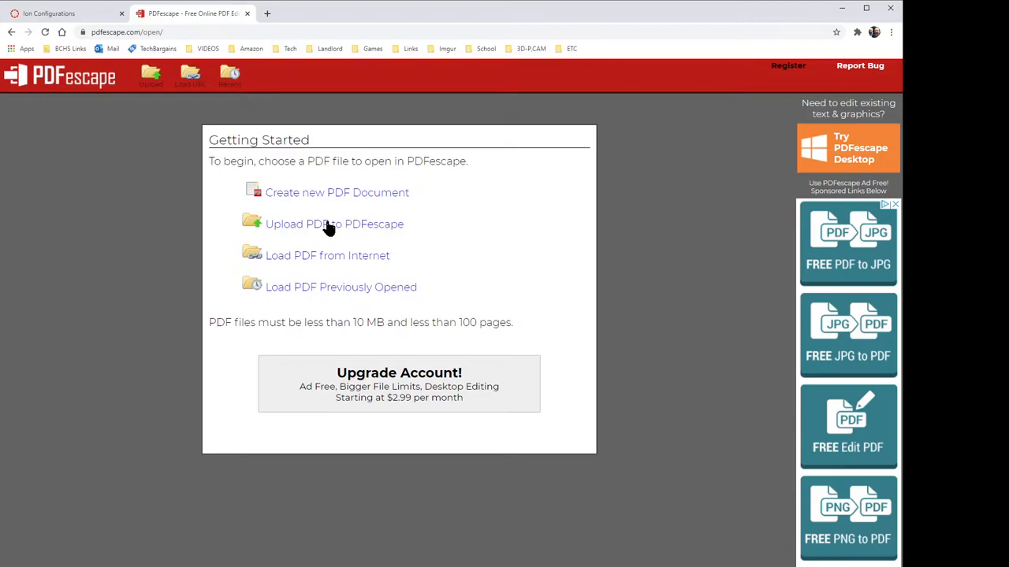
pyautogui.click(334, 224)
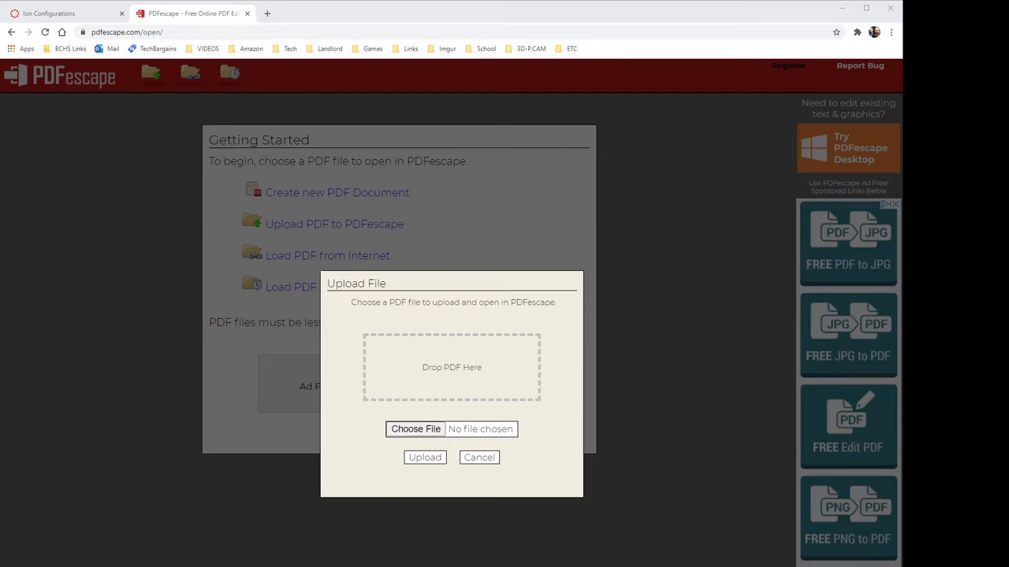
pyautogui.moveTo(461, 384)
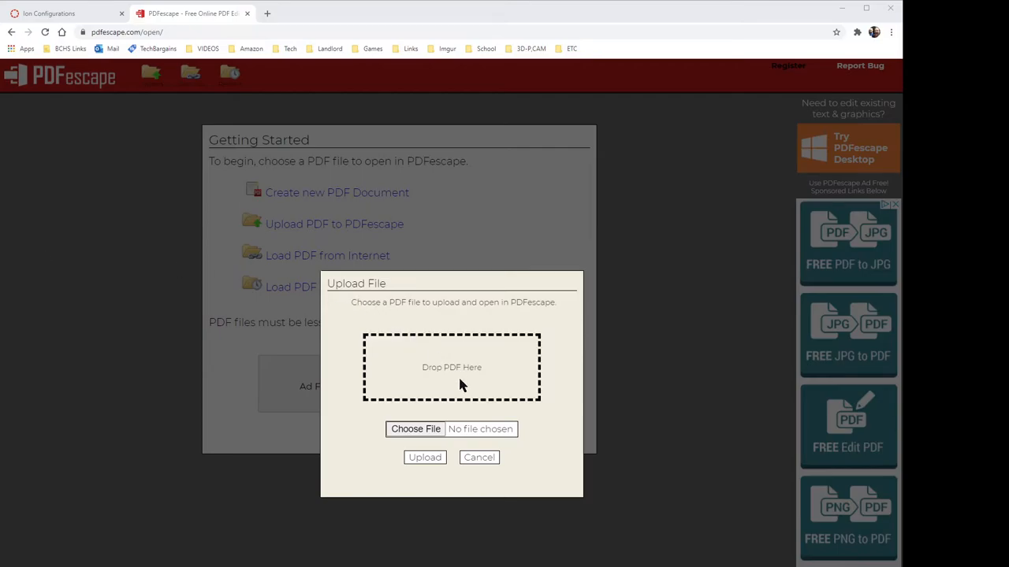
pyautogui.click(424, 457)
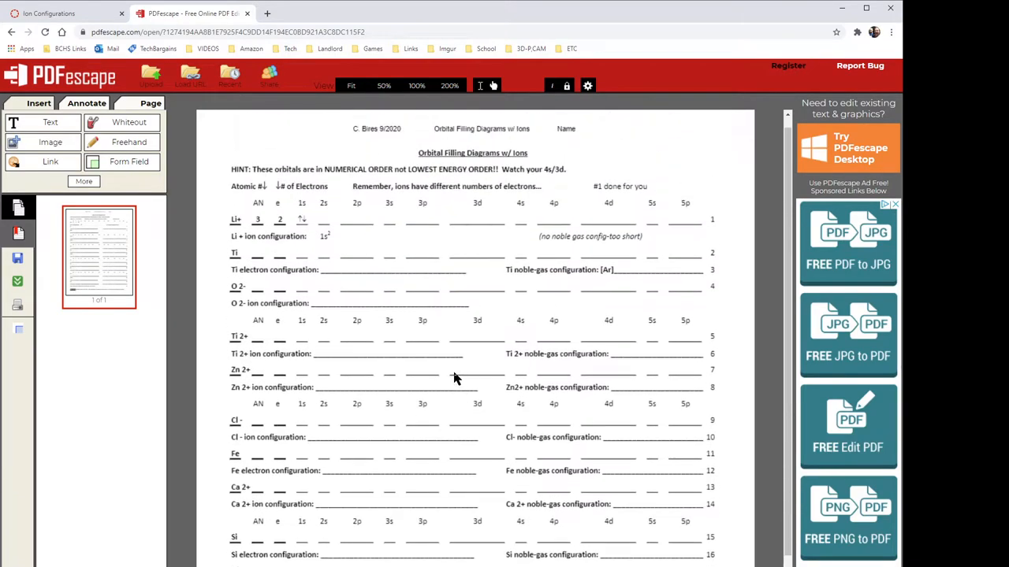
pyautogui.moveTo(423, 368)
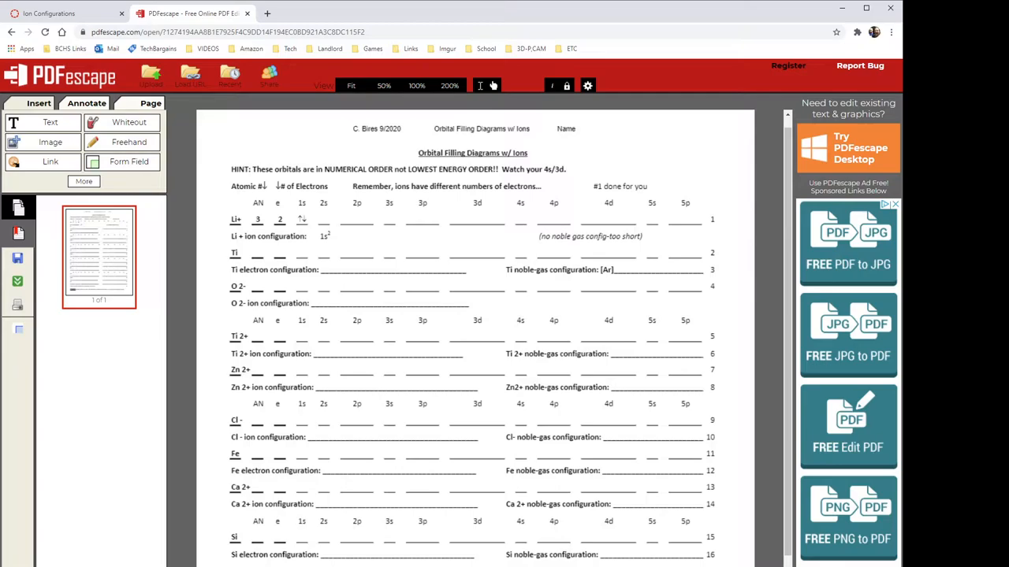
pyautogui.moveTo(367, 256)
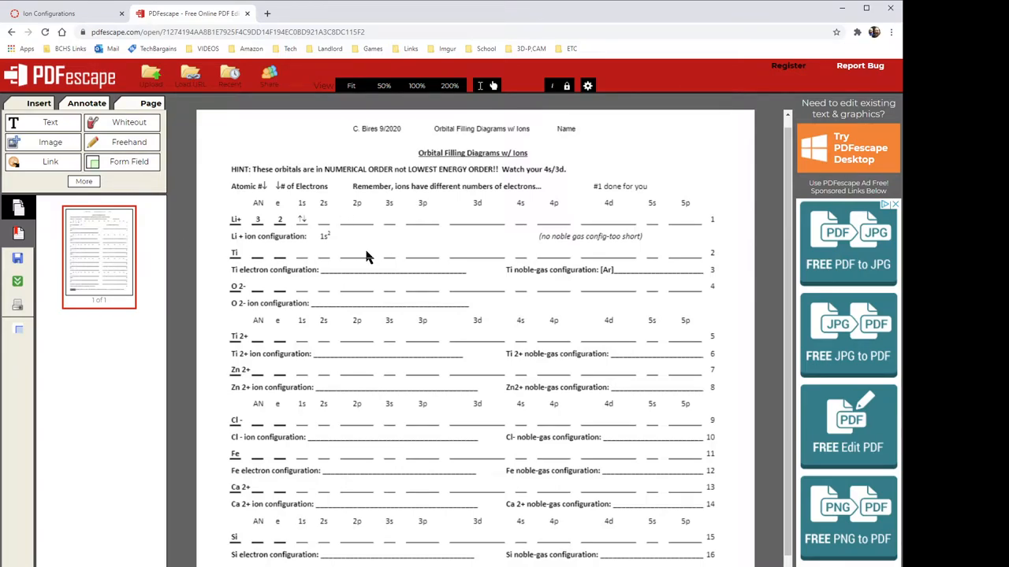
pyautogui.moveTo(465, 236)
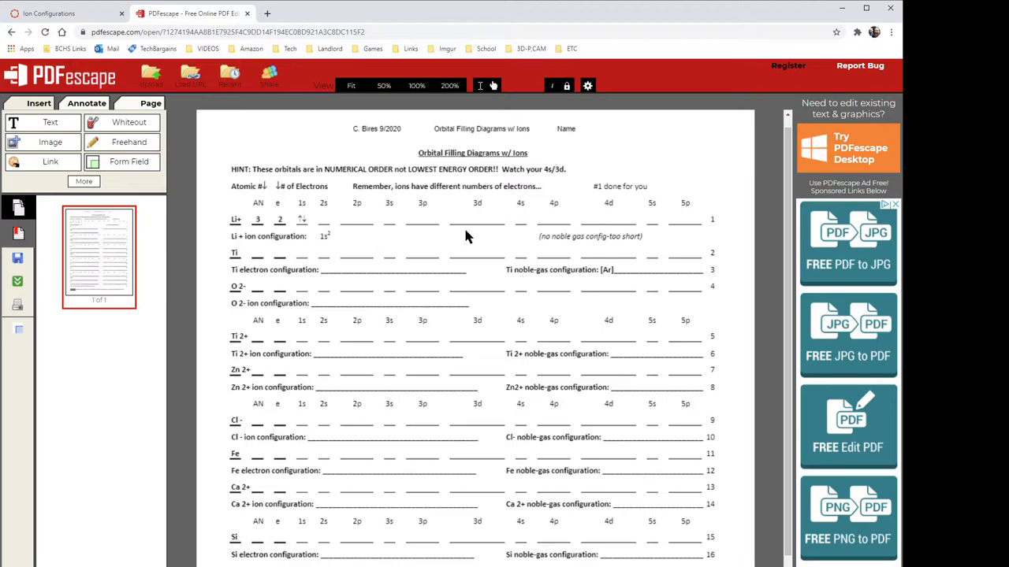
pyautogui.moveTo(476, 214)
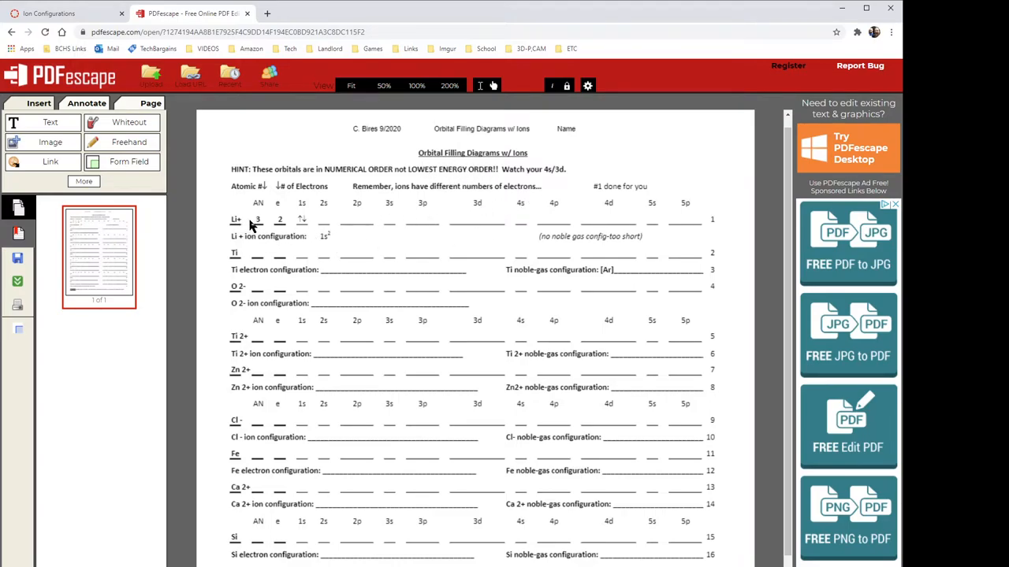
pyautogui.moveTo(262, 228)
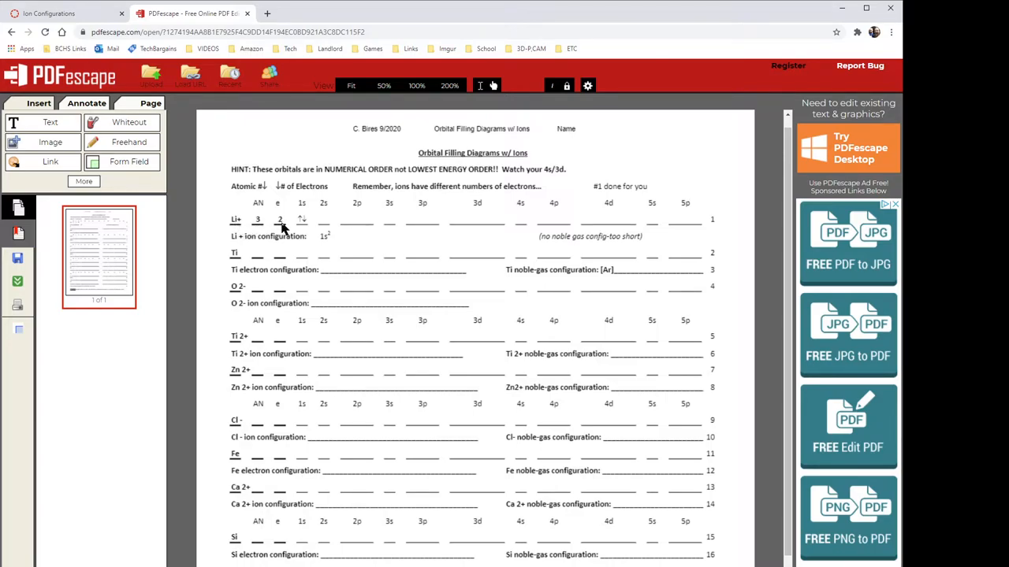
pyautogui.moveTo(477, 239)
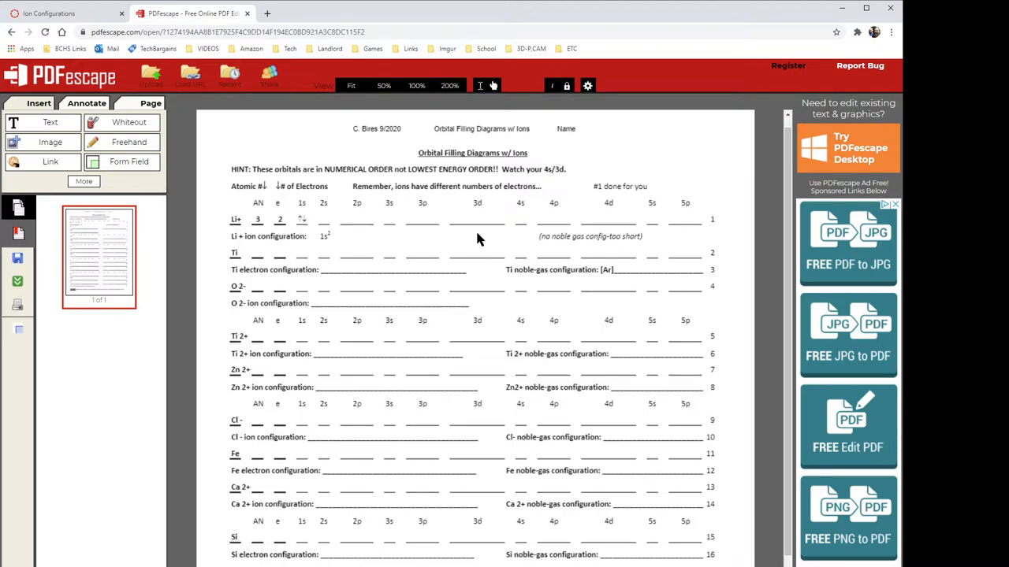
pyautogui.moveTo(260, 291)
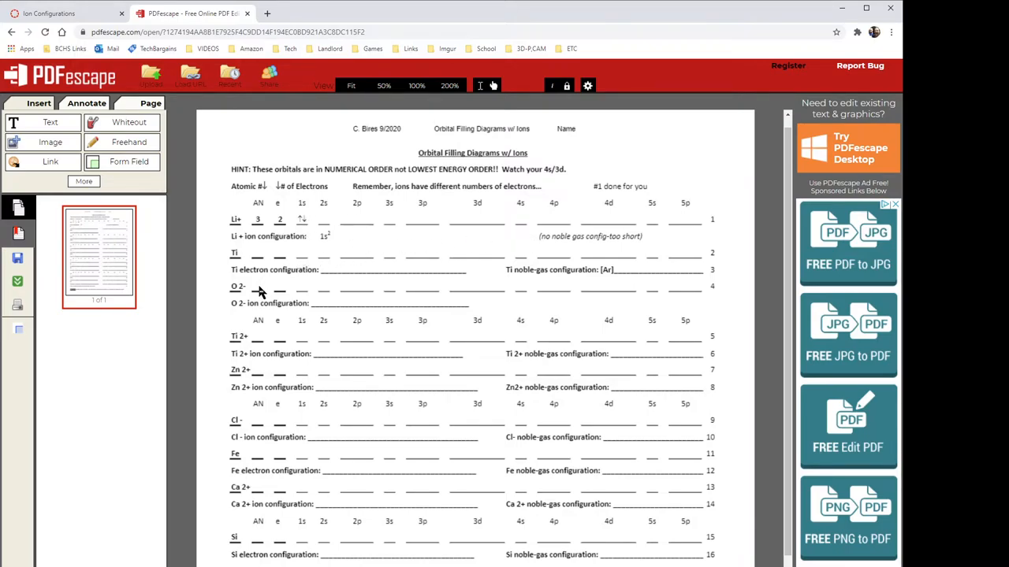
pyautogui.moveTo(300, 304)
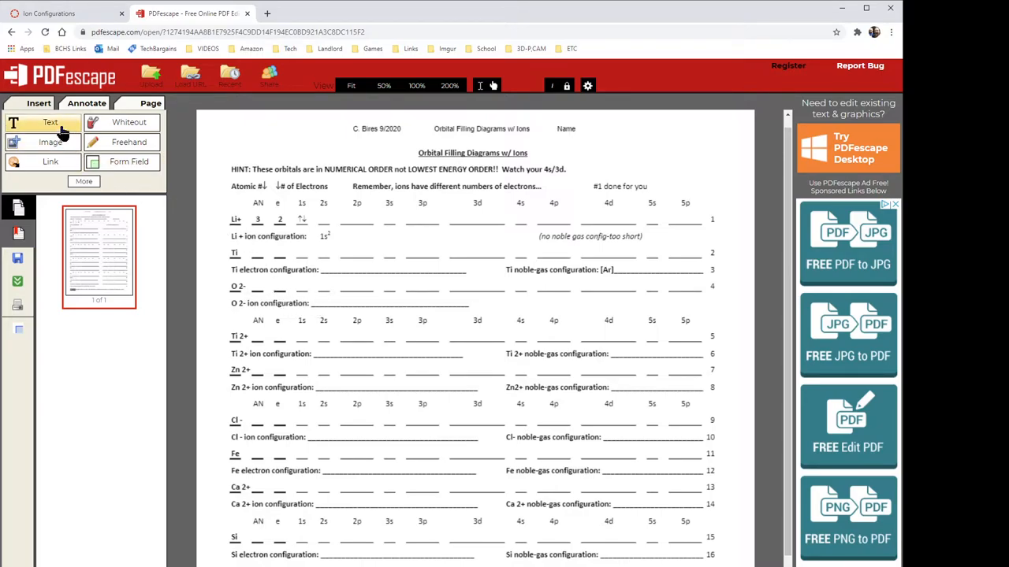
# Add a text box reading '1s2 2s2 2p6' on the O 2- configuration line.
pyautogui.click(43, 122)
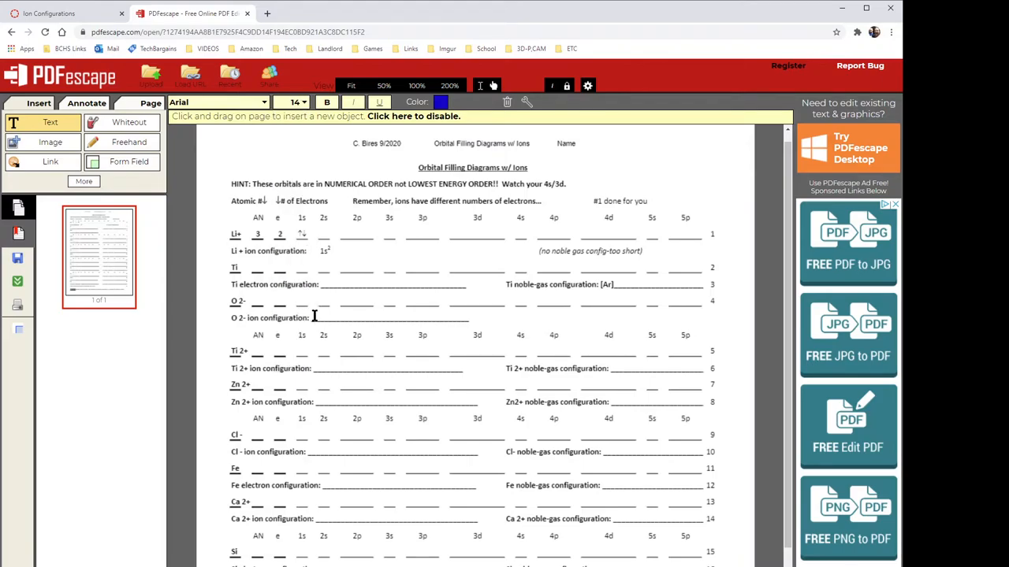
pyautogui.write('1')
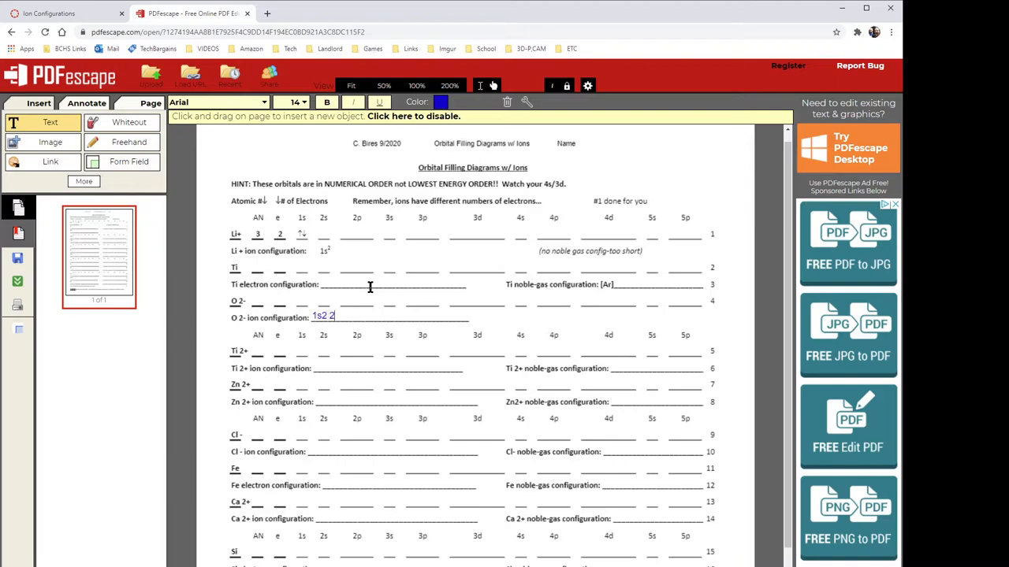
pyautogui.write('s2')
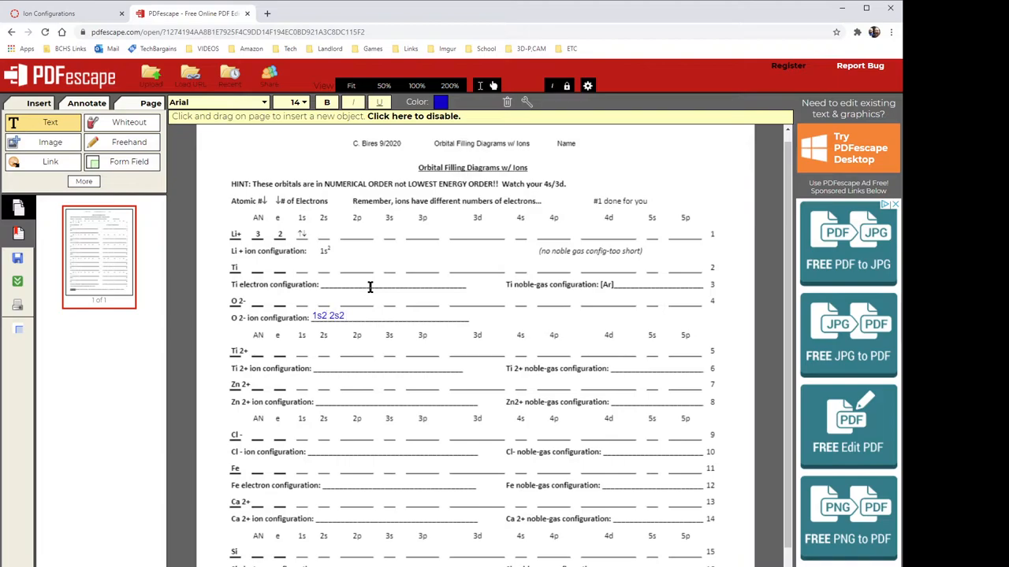
pyautogui.write('2p6')
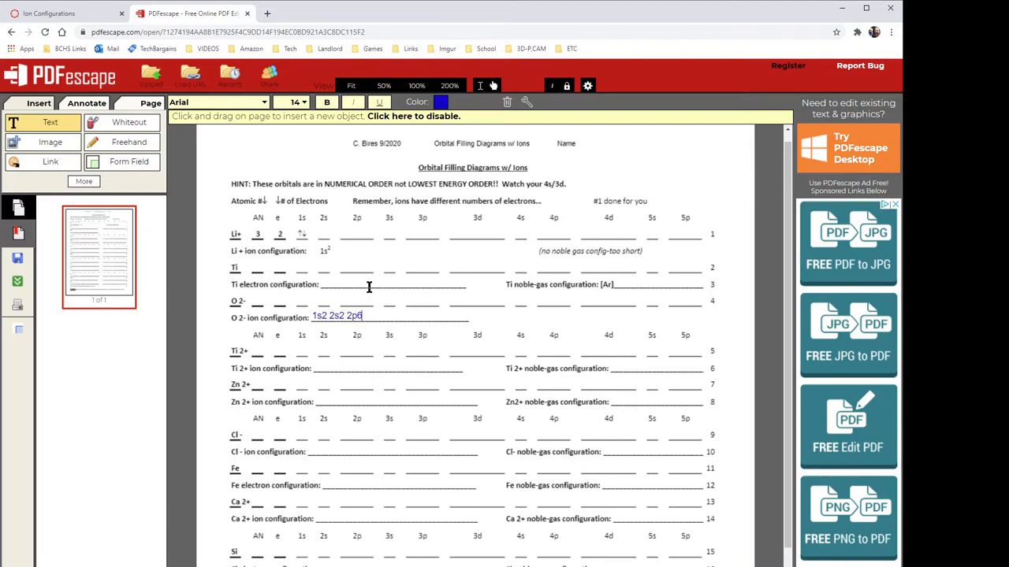
pyautogui.moveTo(134, 245)
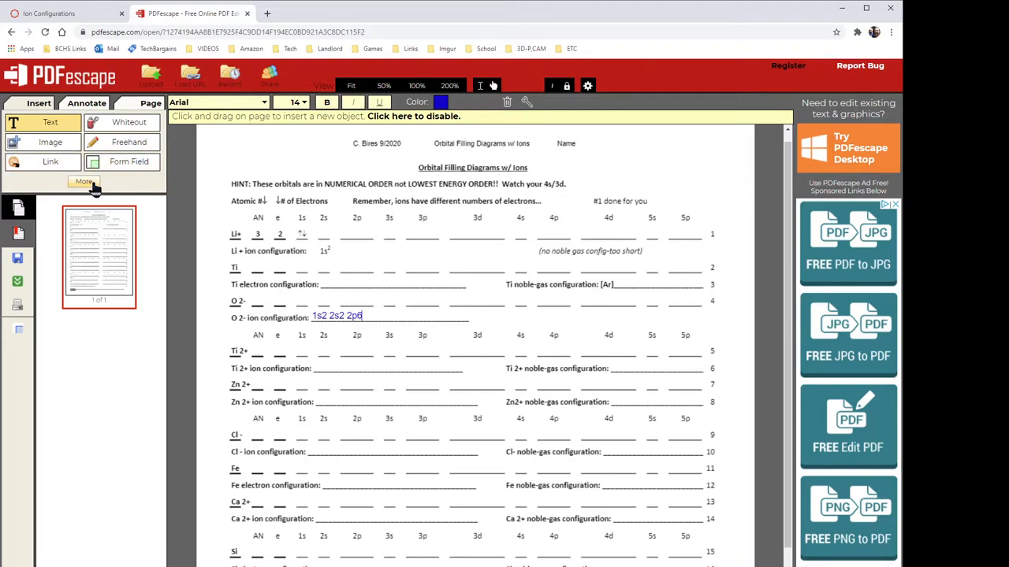
# Pick the Arrow tool from More and set its line width to 1.
pyautogui.click(84, 181)
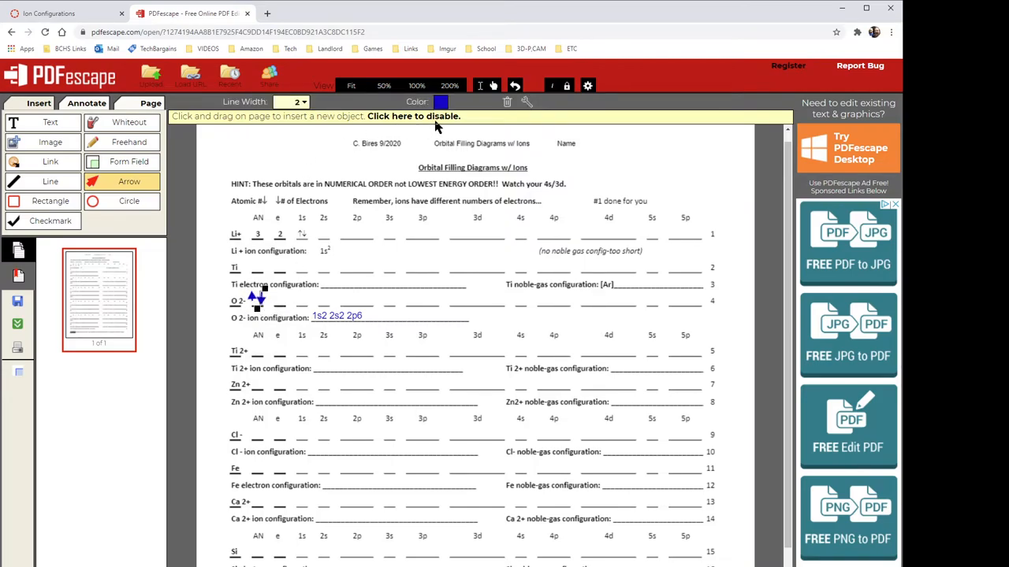
pyautogui.click(302, 102)
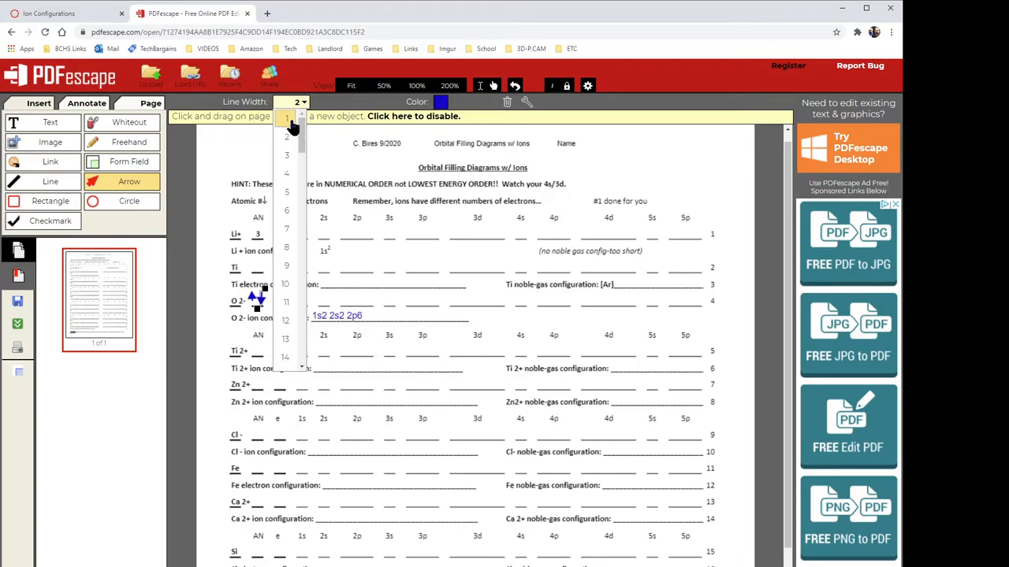
pyautogui.click(295, 102)
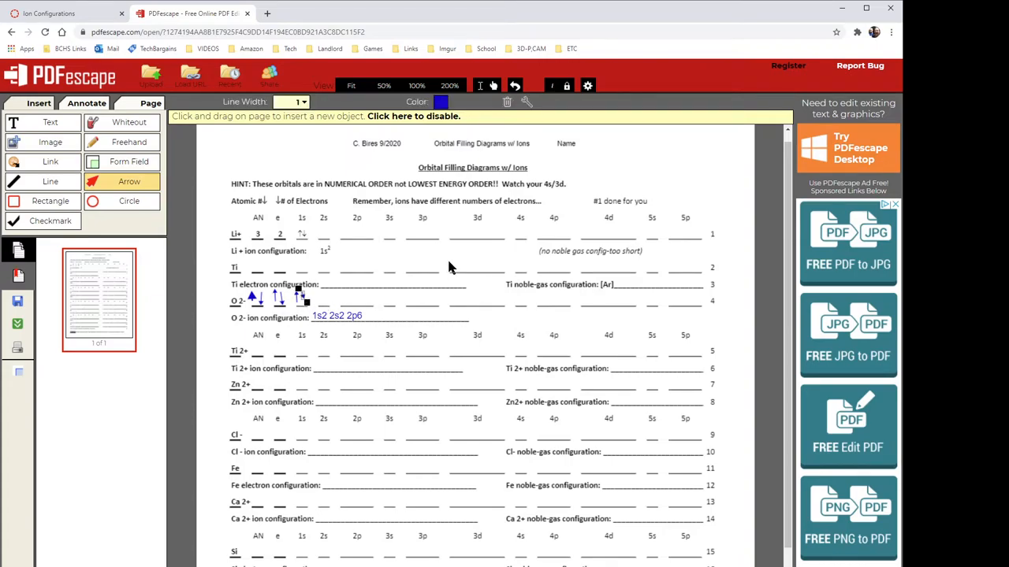
pyautogui.moveTo(319, 308)
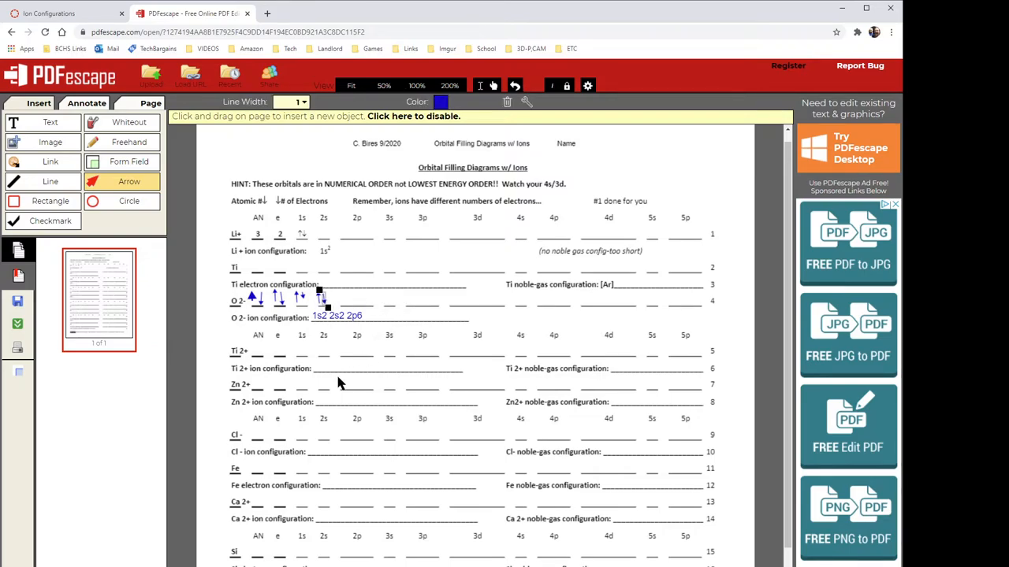
pyautogui.moveTo(331, 348)
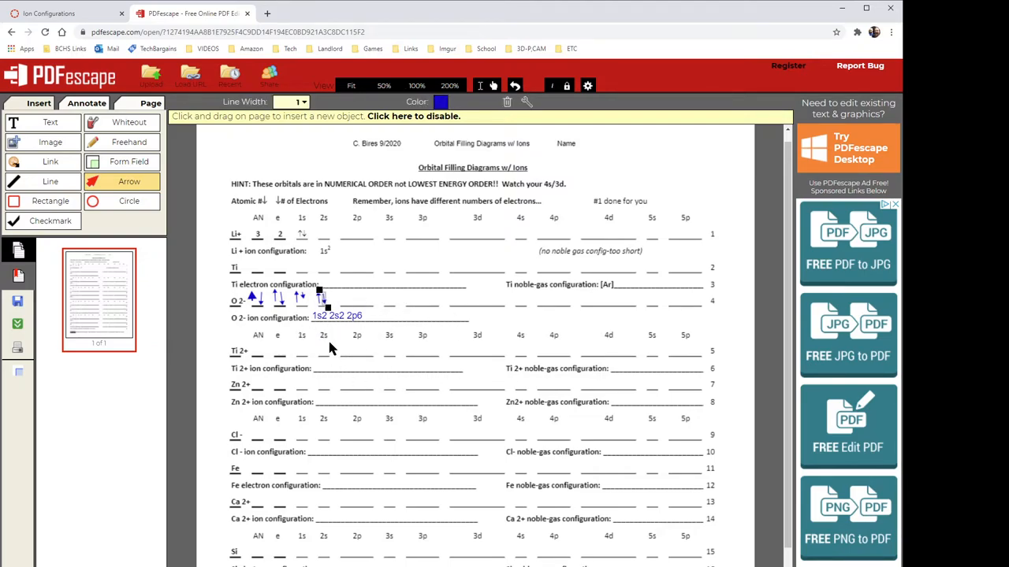
pyautogui.moveTo(335, 327)
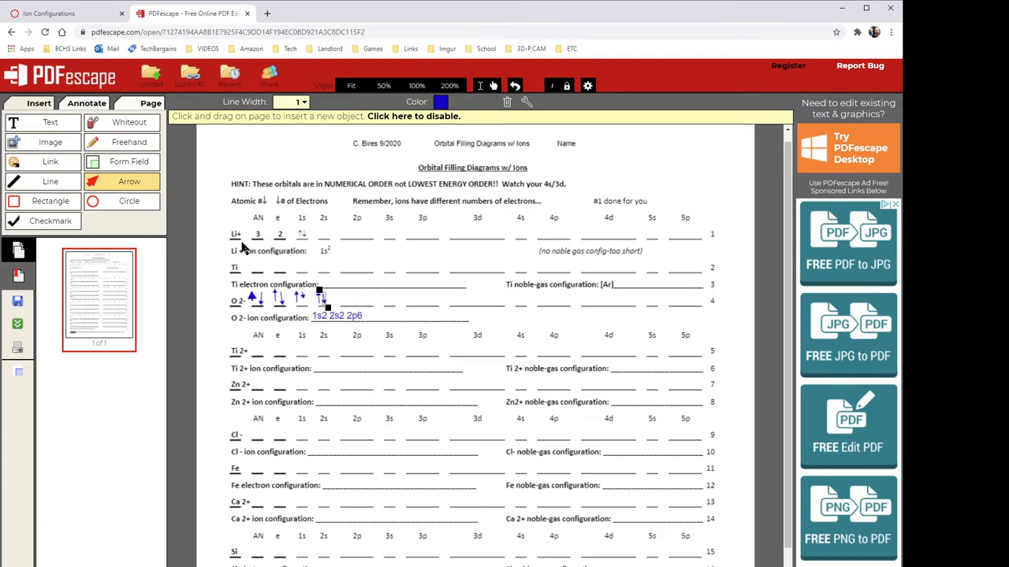
pyautogui.moveTo(51, 142)
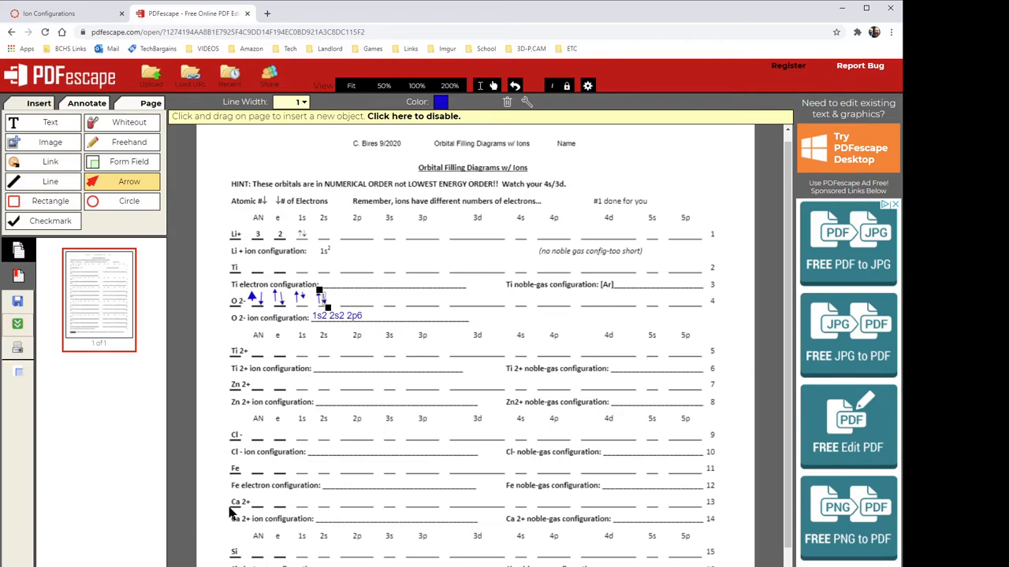
pyautogui.moveTo(180, 376)
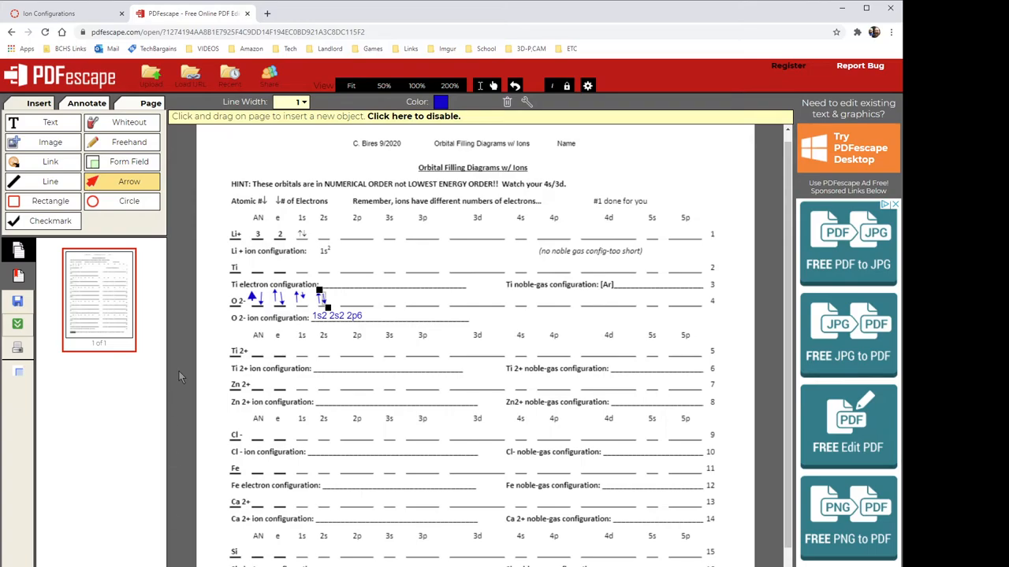
# Back in Canvas, open the submission text entry and its Documents attachment options.
pyautogui.click(63, 14)
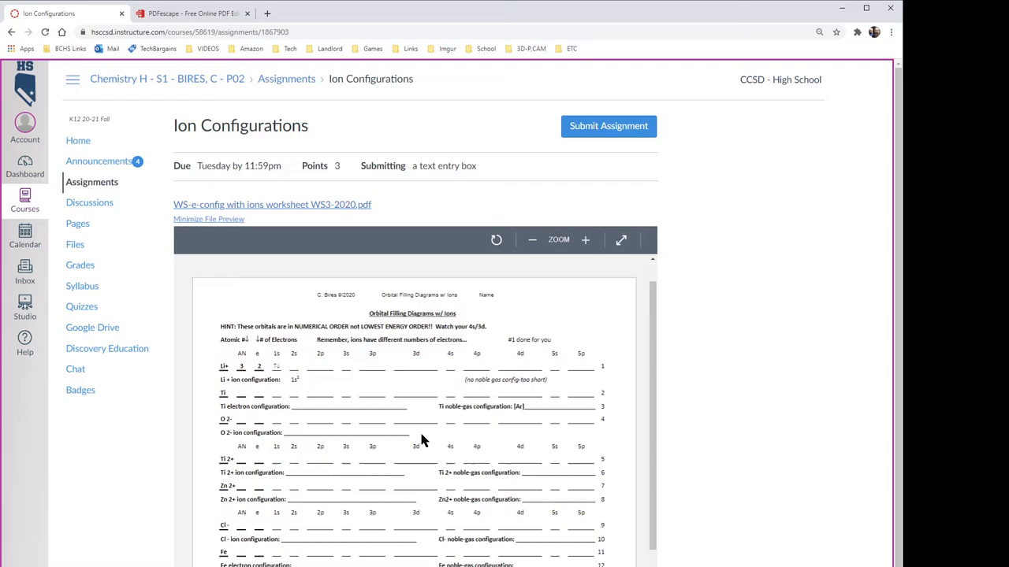
pyautogui.moveTo(608, 126)
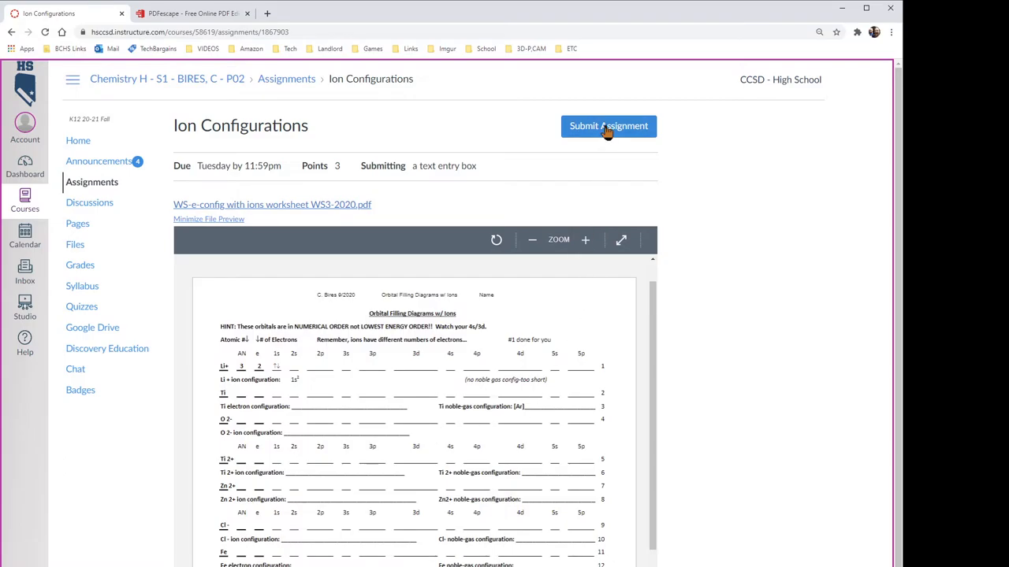
pyautogui.scroll(-3)
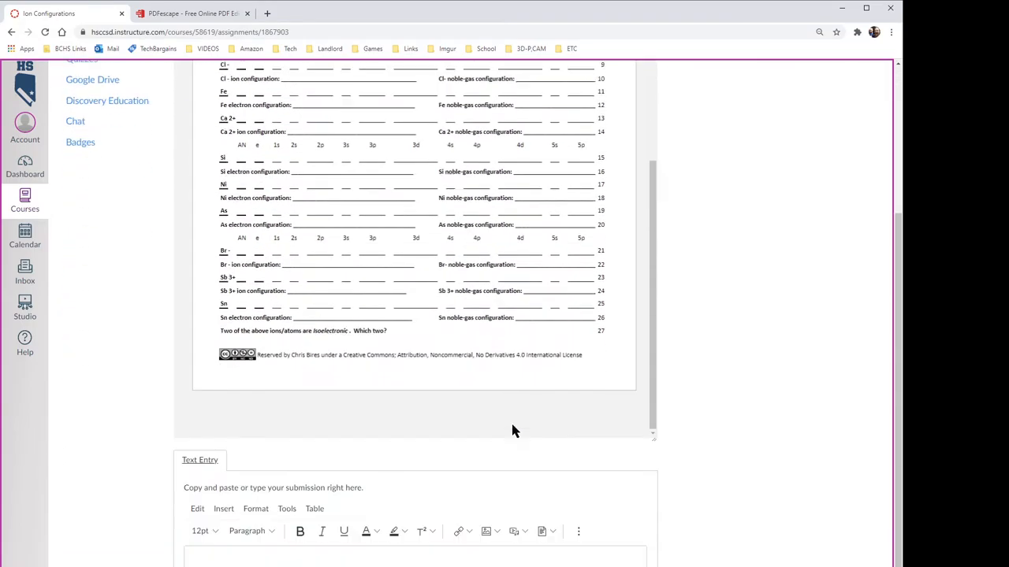
pyautogui.scroll(-3)
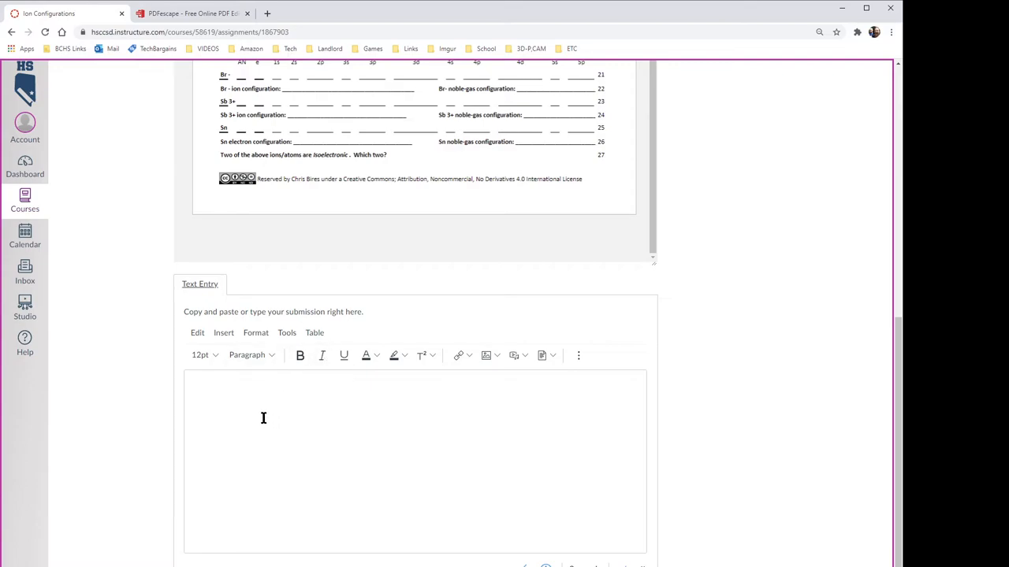
pyautogui.click(264, 418)
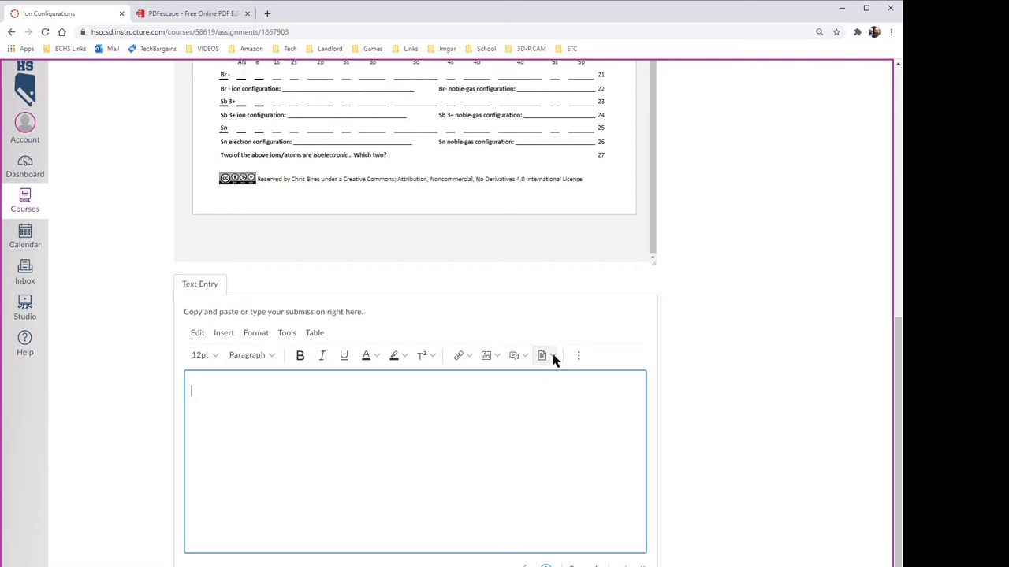
pyautogui.click(542, 356)
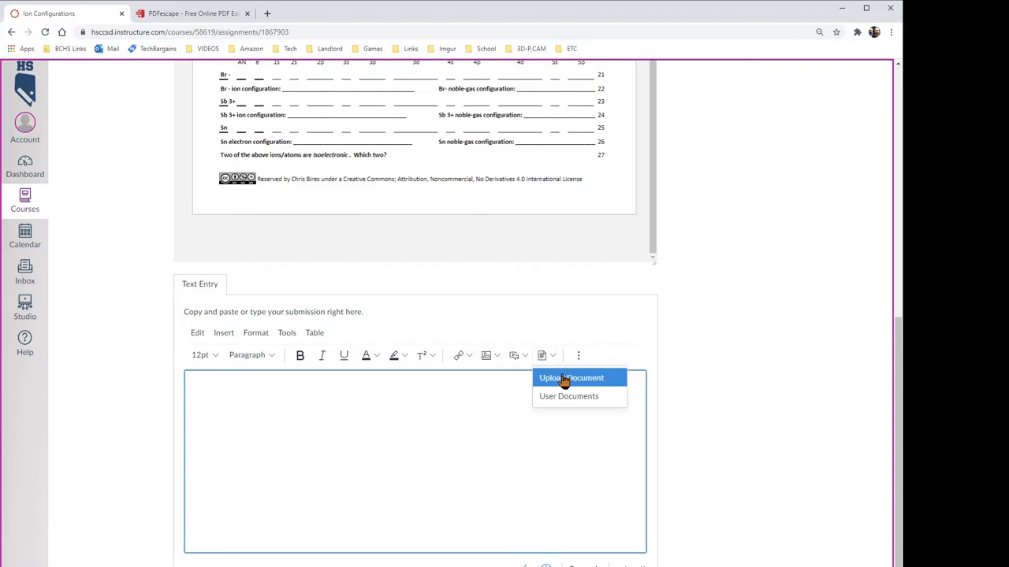
# Upload the filled worksheet PDF from the computer into the text entry.
pyautogui.click(571, 378)
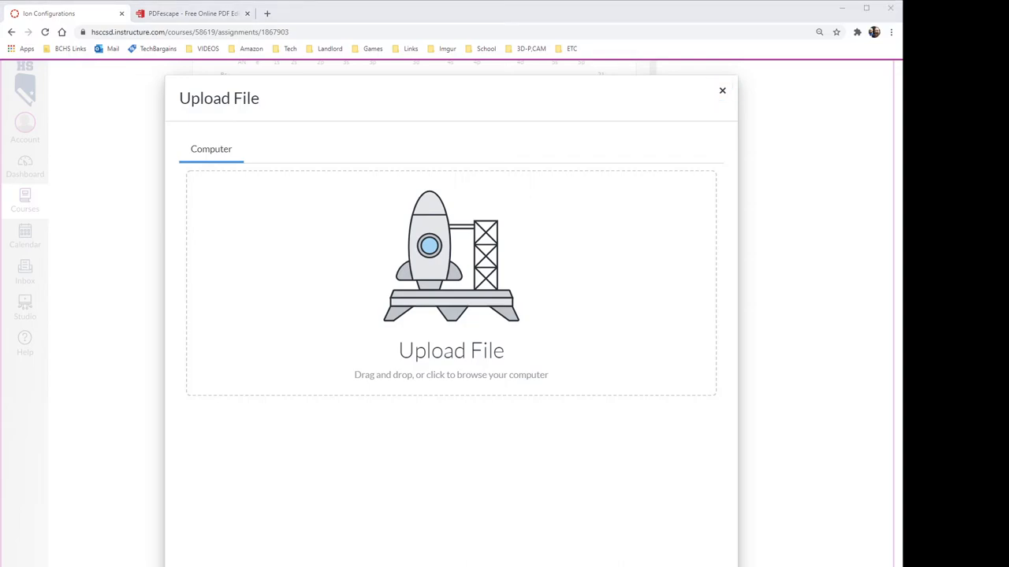
pyautogui.moveTo(380, 311)
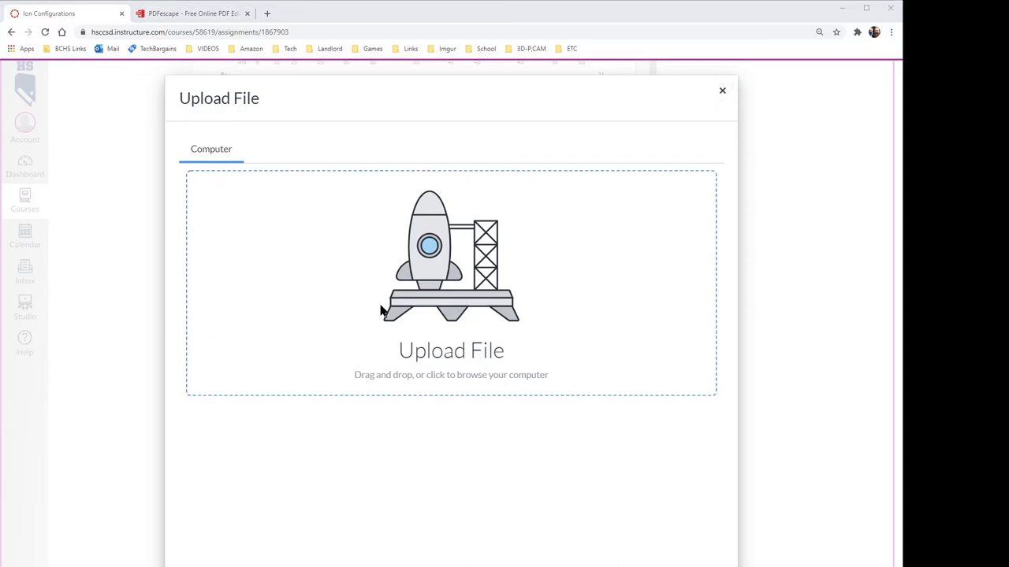
pyautogui.click(722, 89)
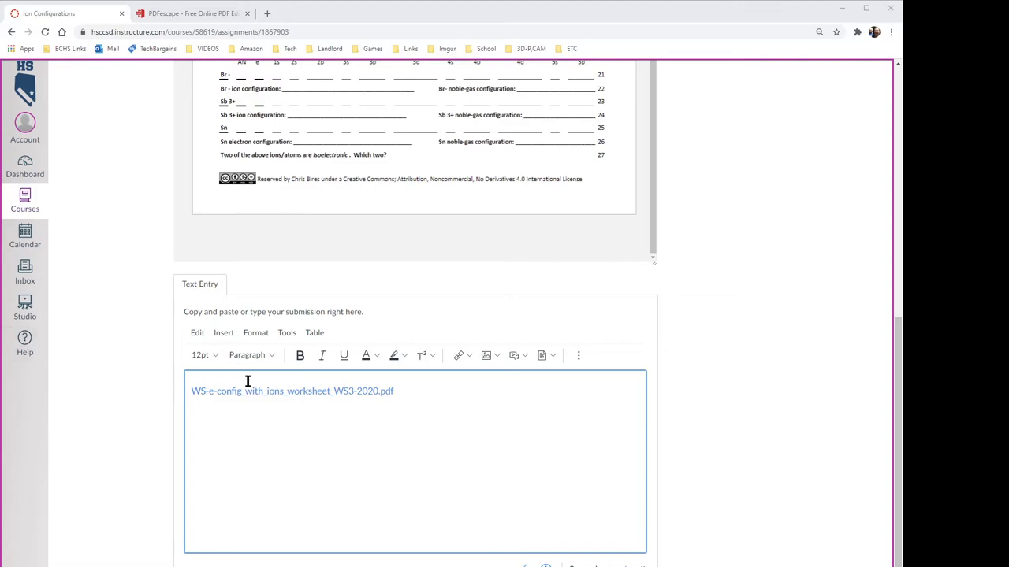
pyautogui.moveTo(320, 391)
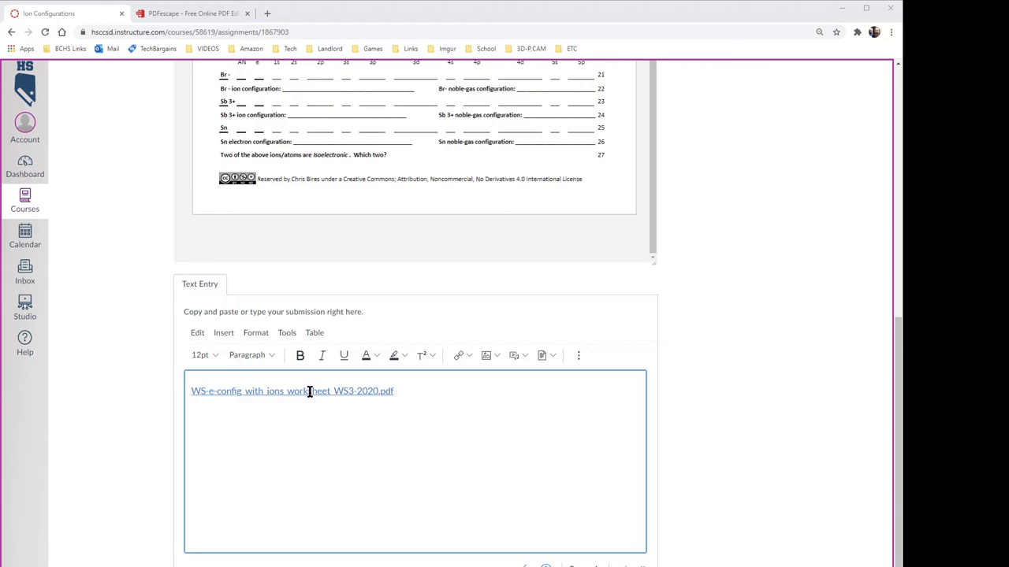
# Select the inserted worksheet link and open its Link Options.
pyautogui.click(291, 390)
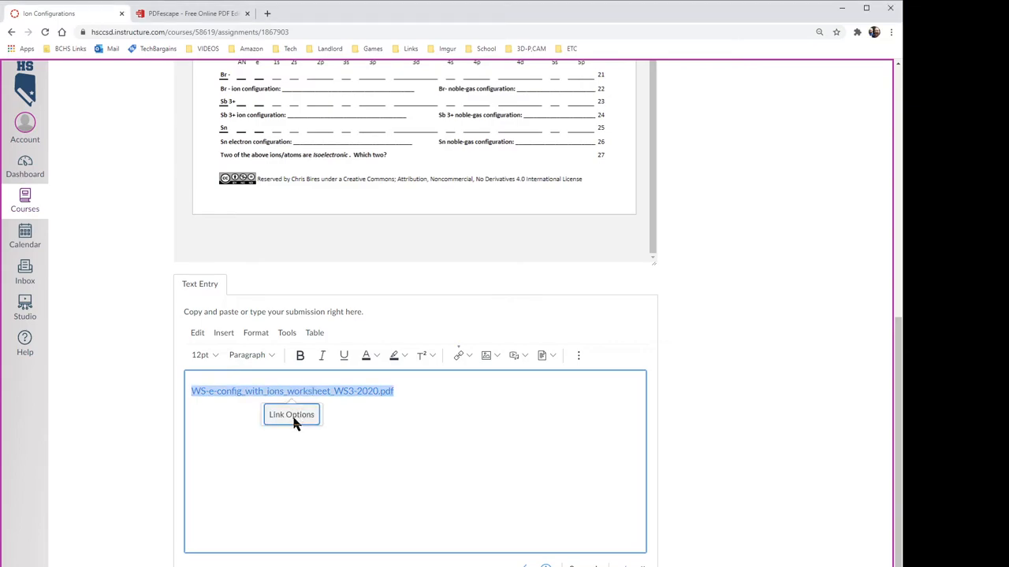
pyautogui.click(291, 414)
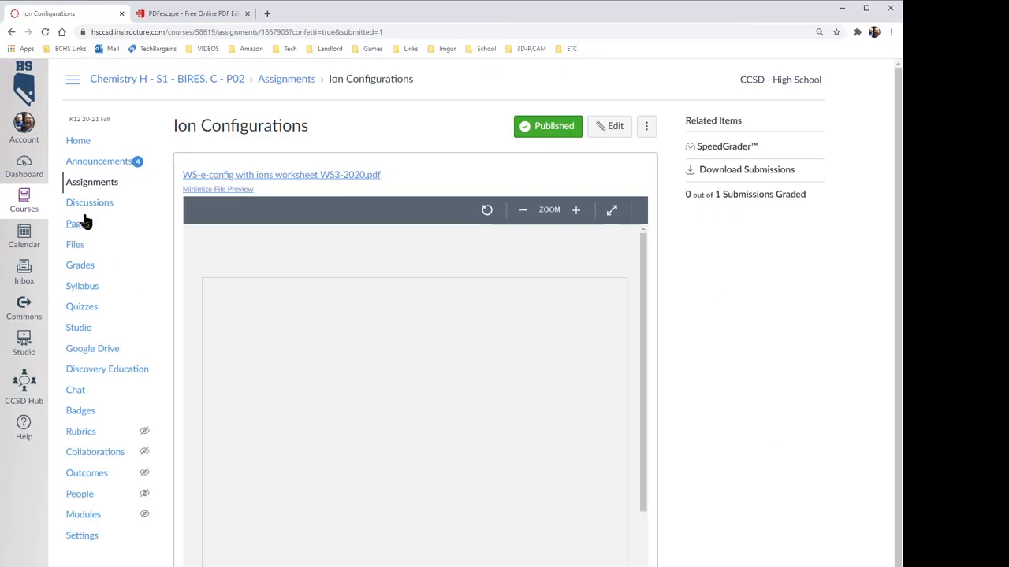
# Open Ion Configurations from Assignments and launch SpeedGrader from Related Items.
pyautogui.click(91, 182)
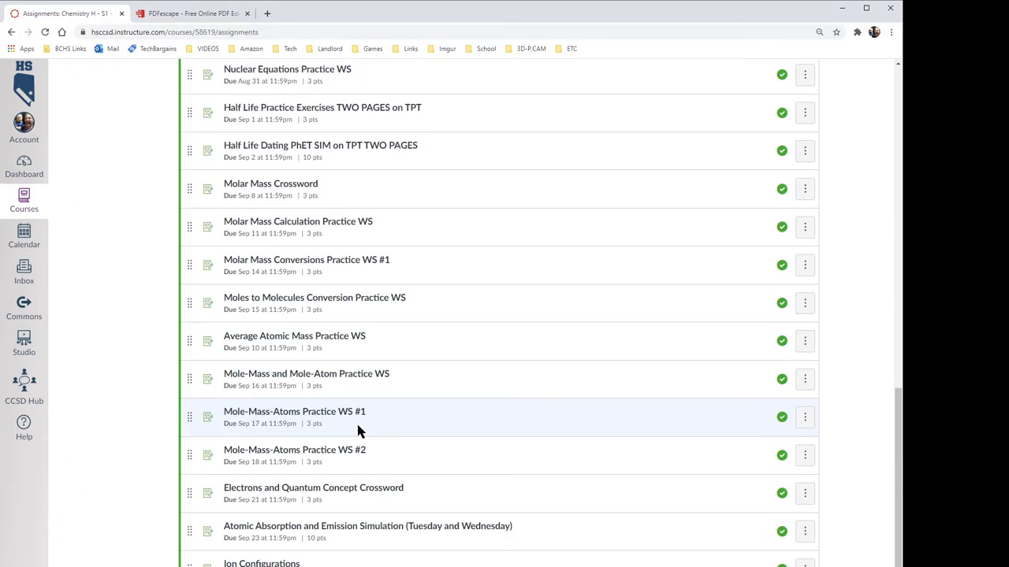
pyautogui.click(261, 562)
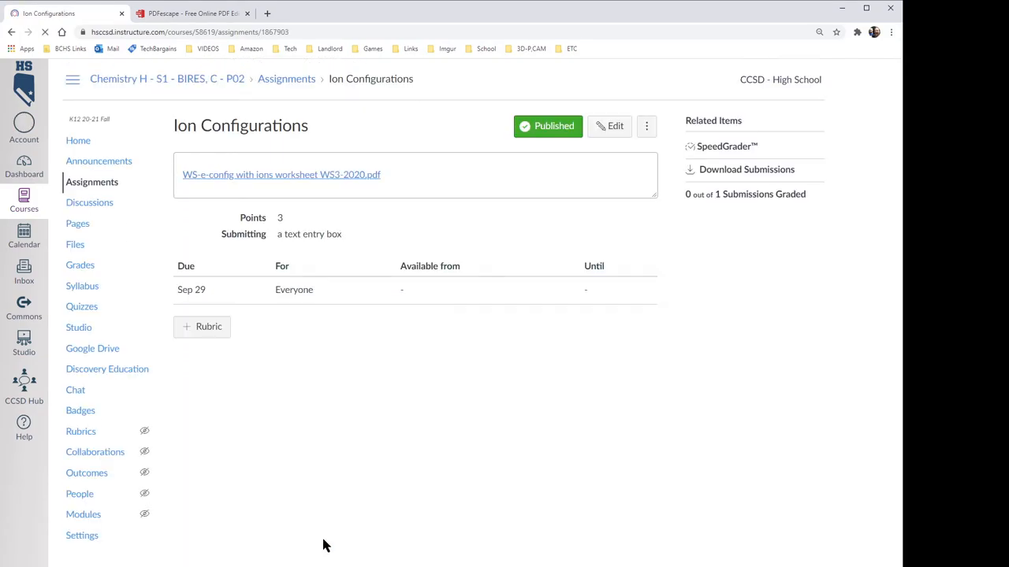
pyautogui.click(280, 174)
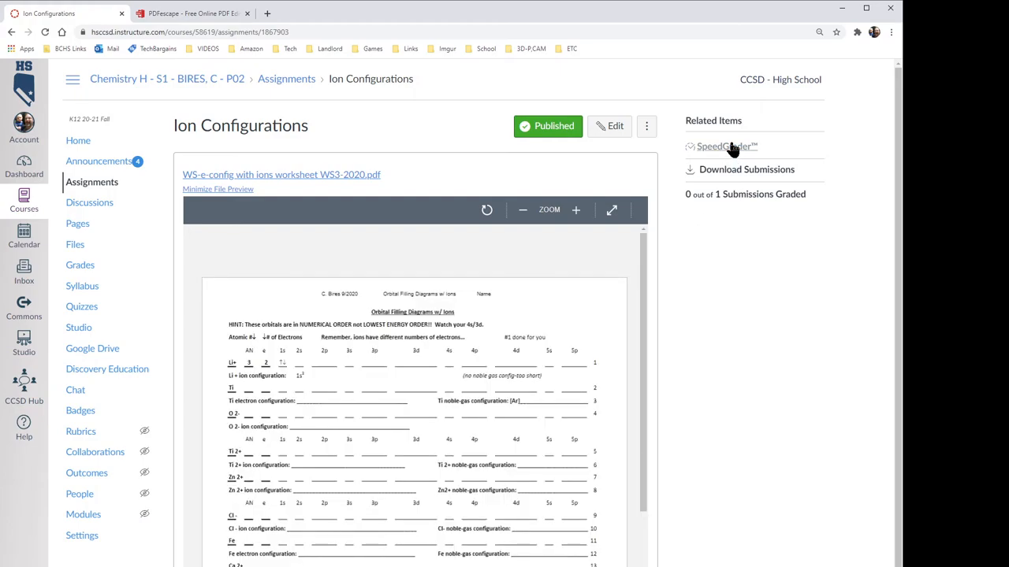
pyautogui.click(724, 146)
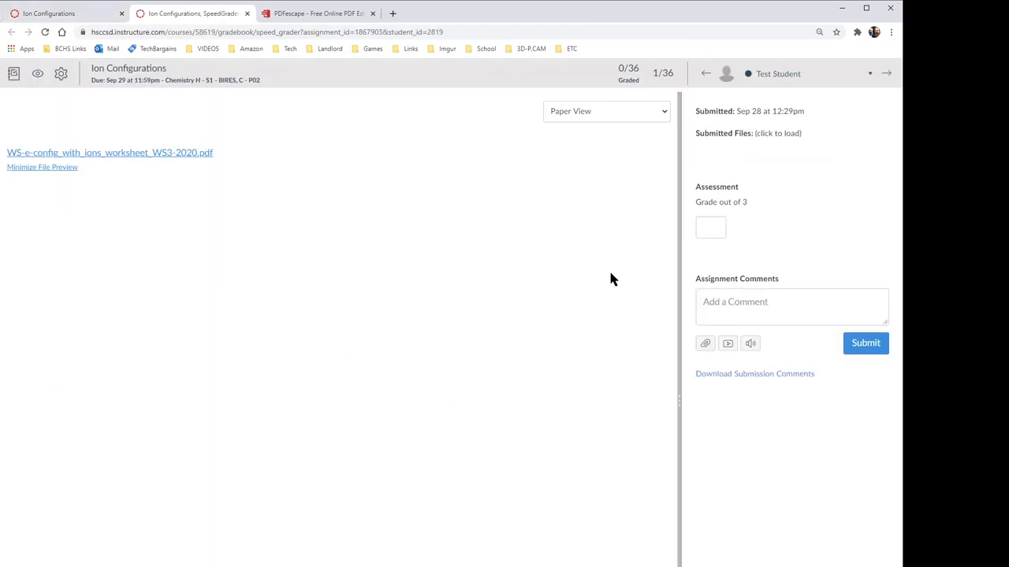
# Preview the submitted worksheet and post the comment 'good electron config, fix orbitals'.
pyautogui.click(109, 152)
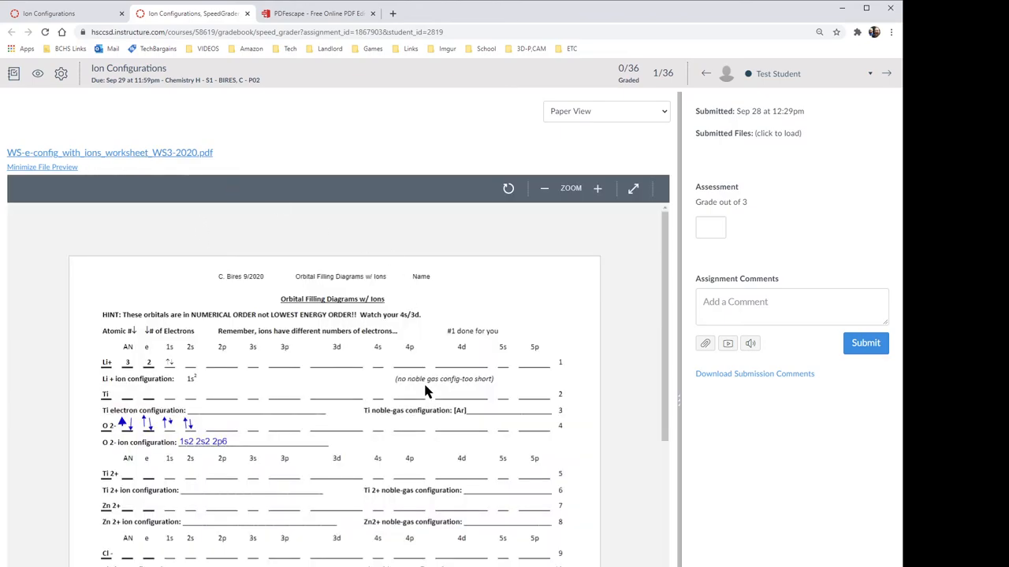
pyautogui.scroll(-3)
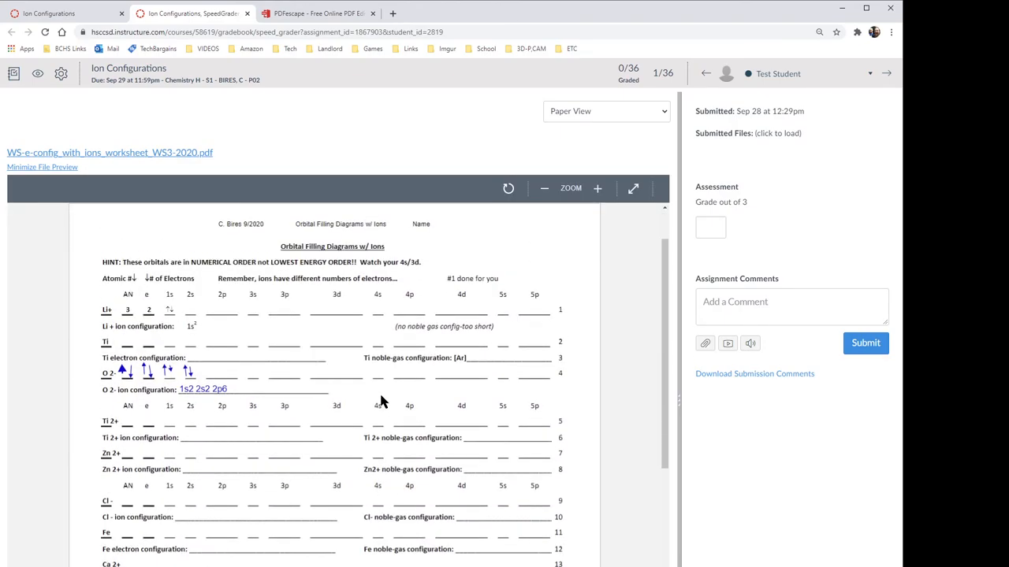
pyautogui.moveTo(319, 457)
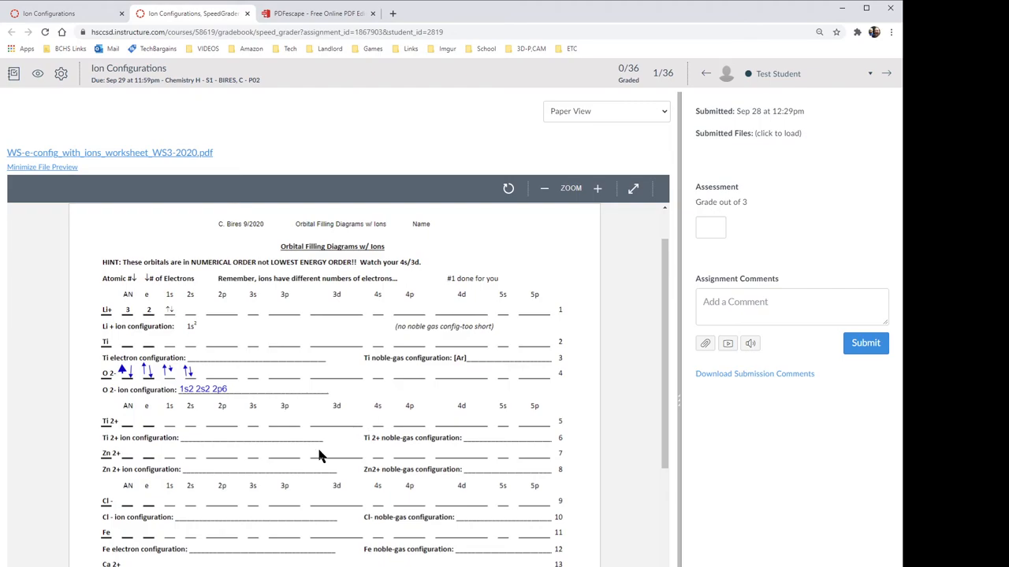
pyautogui.moveTo(323, 433)
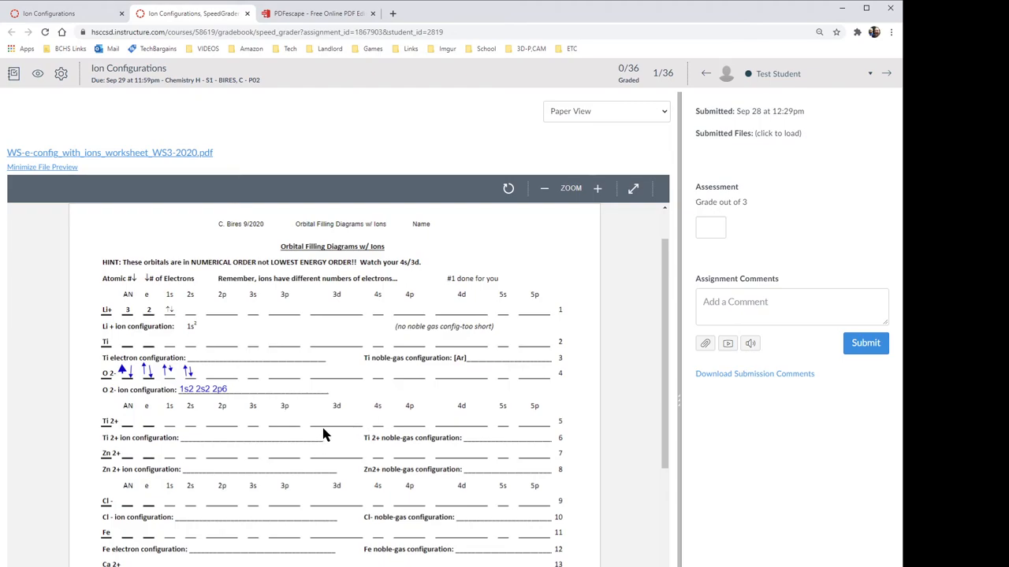
pyautogui.moveTo(319, 415)
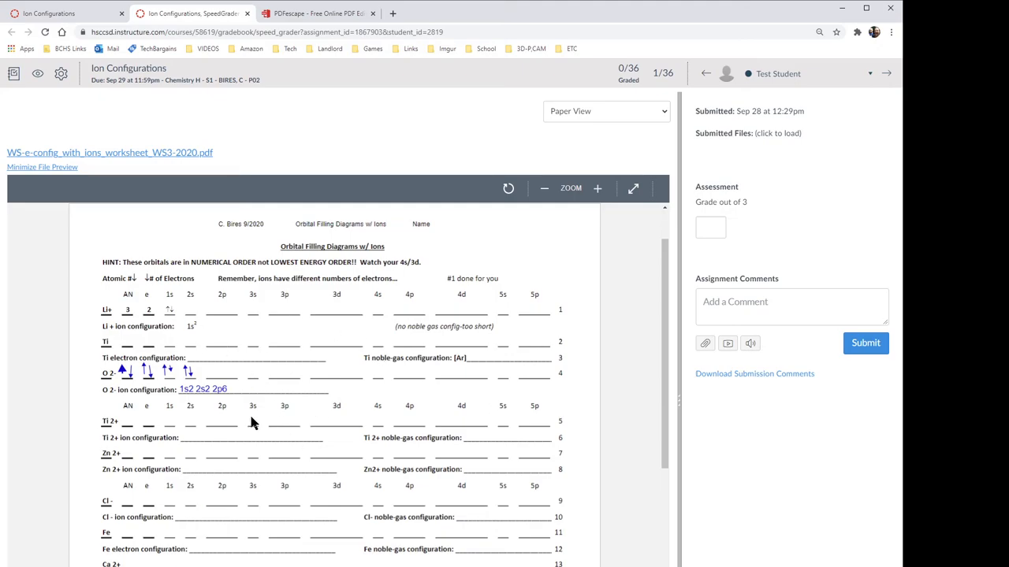
pyautogui.moveTo(770, 331)
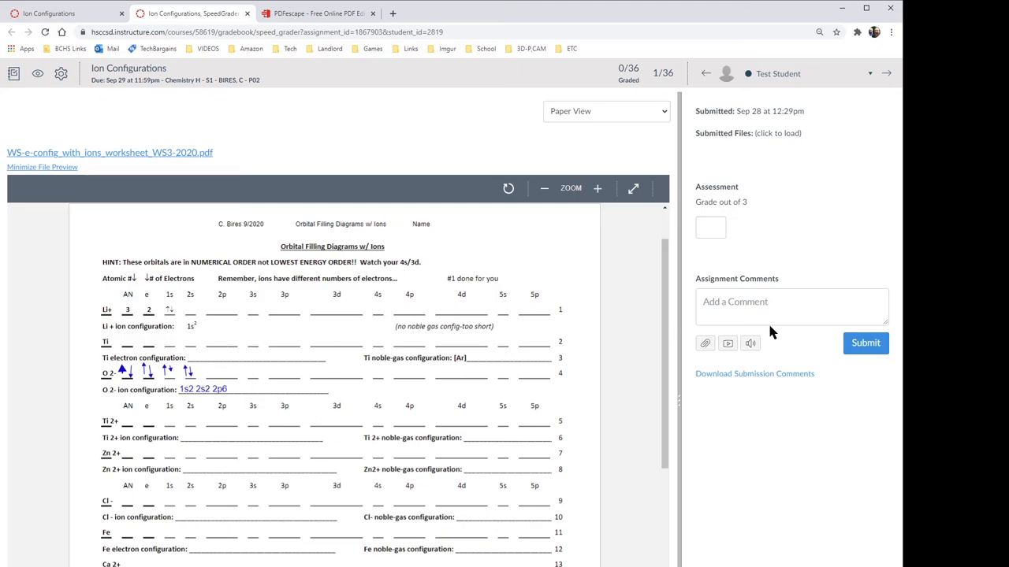
pyautogui.write('good electron config, fix pop')
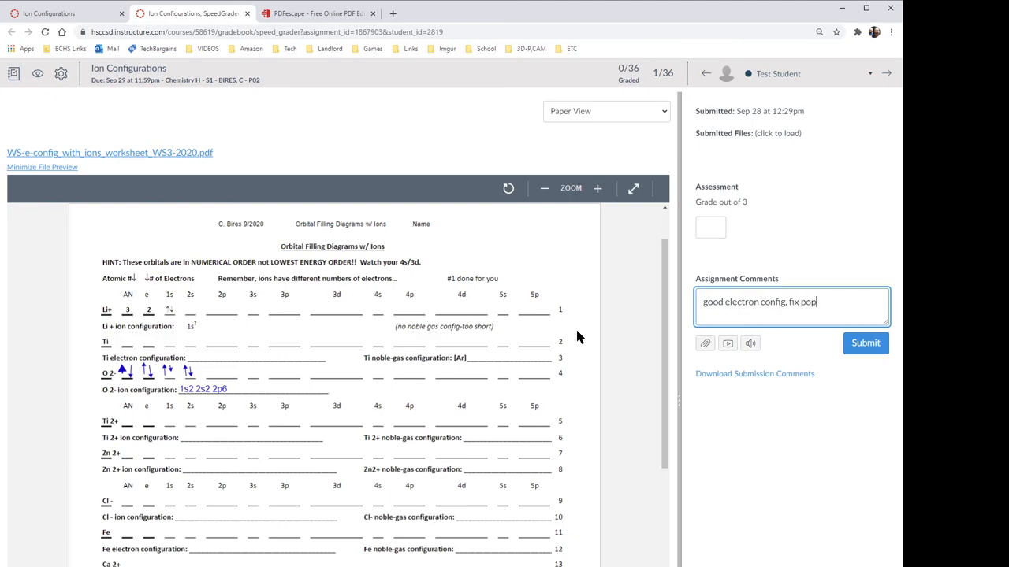
pyautogui.write('orbitals')
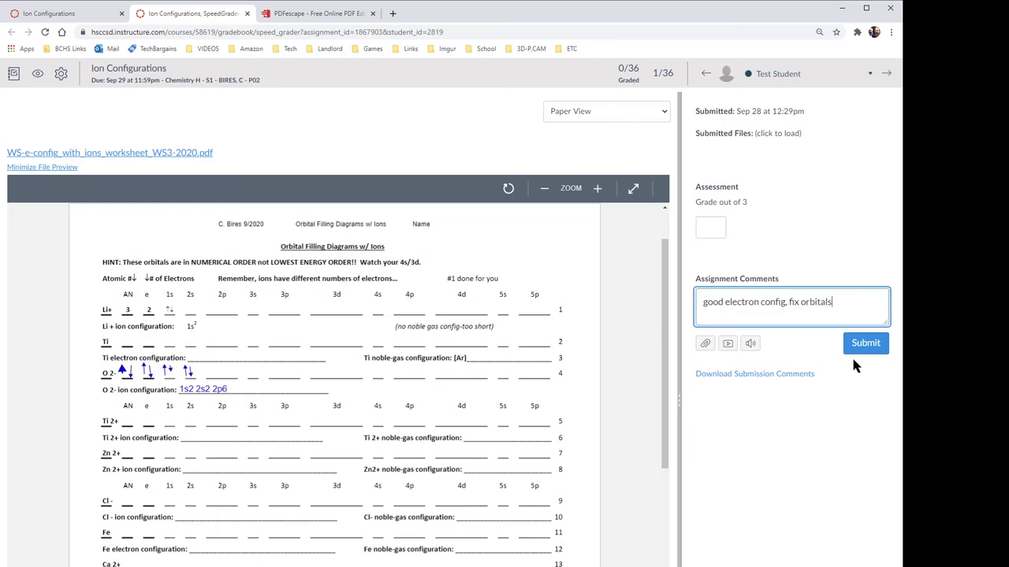
pyautogui.click(866, 343)
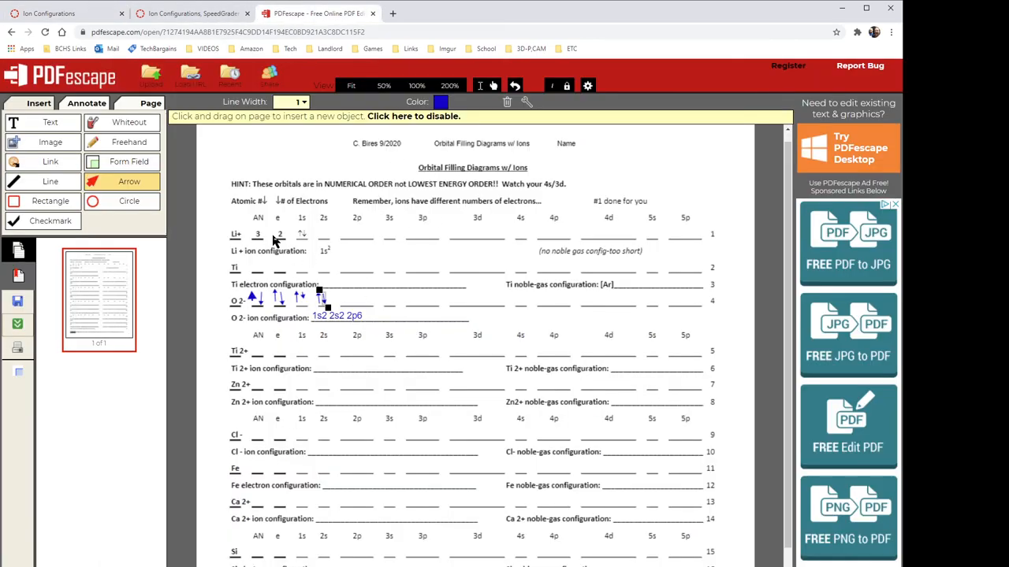
pyautogui.moveTo(331, 423)
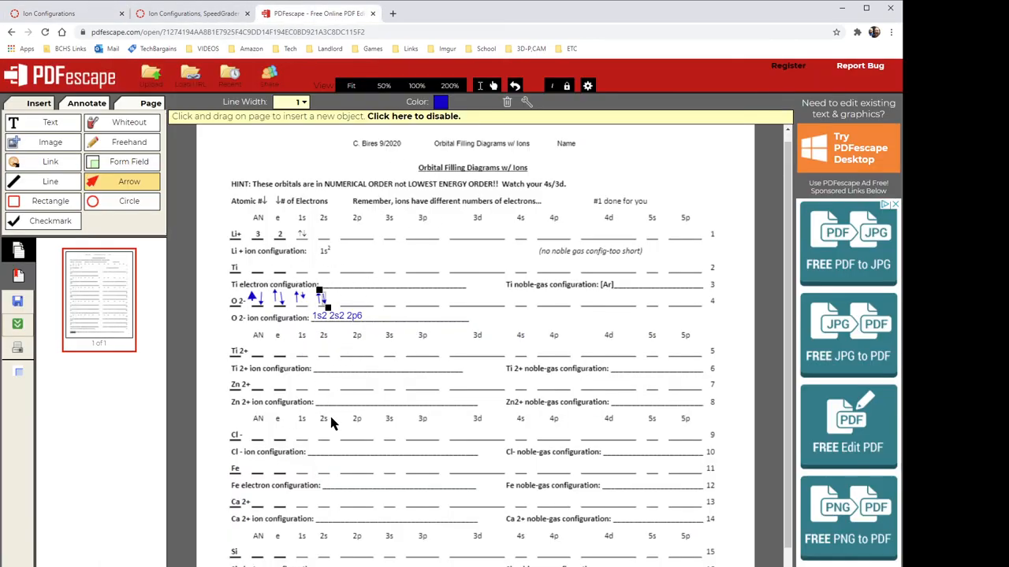
pyautogui.moveTo(298, 285)
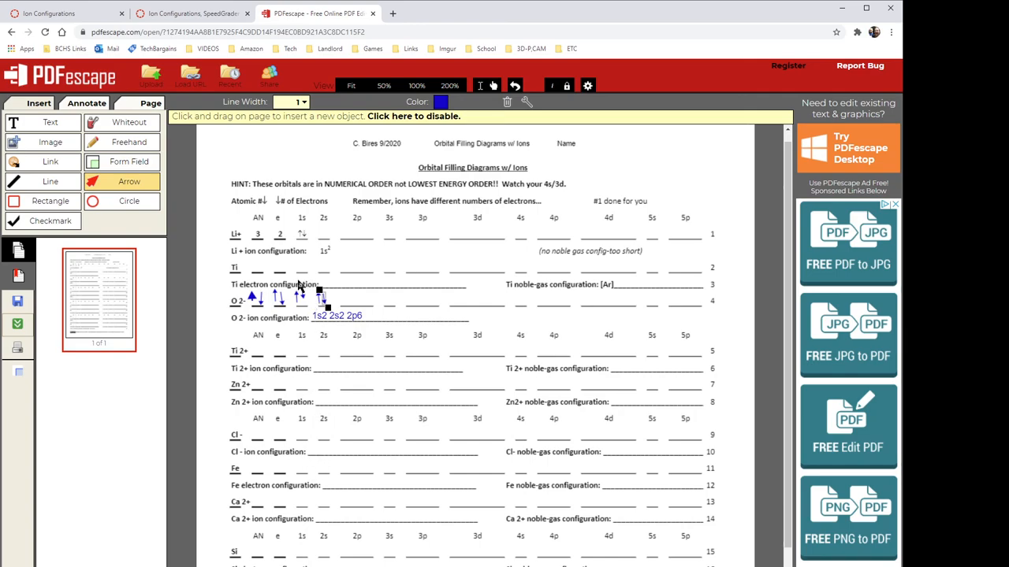